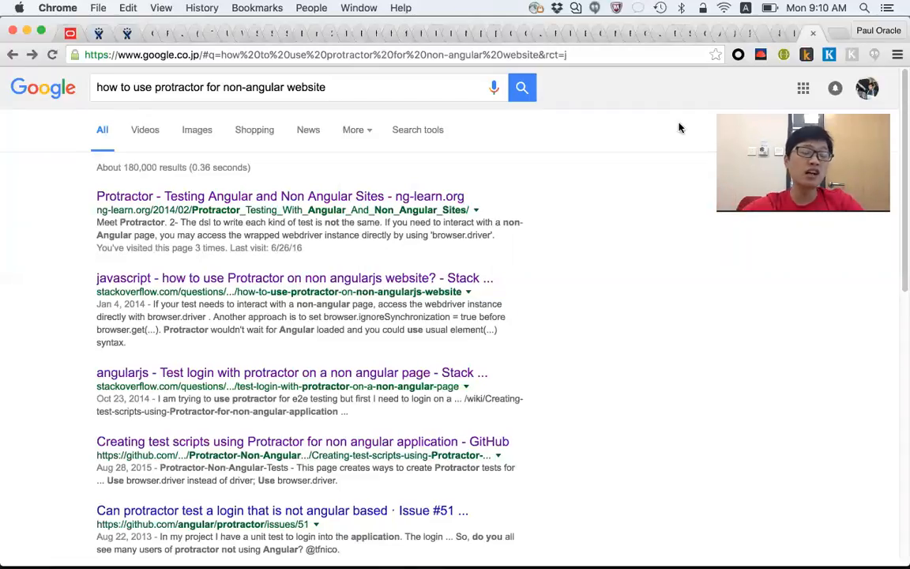
mouse_move(478, 134)
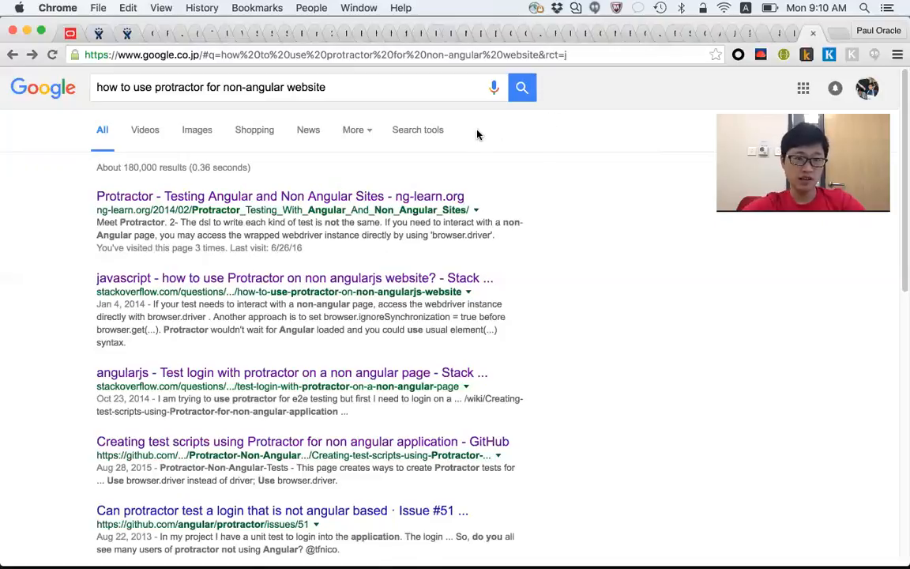
Open and read through the ng-learn article on testing non-Angular pages.
left_click(211, 87)
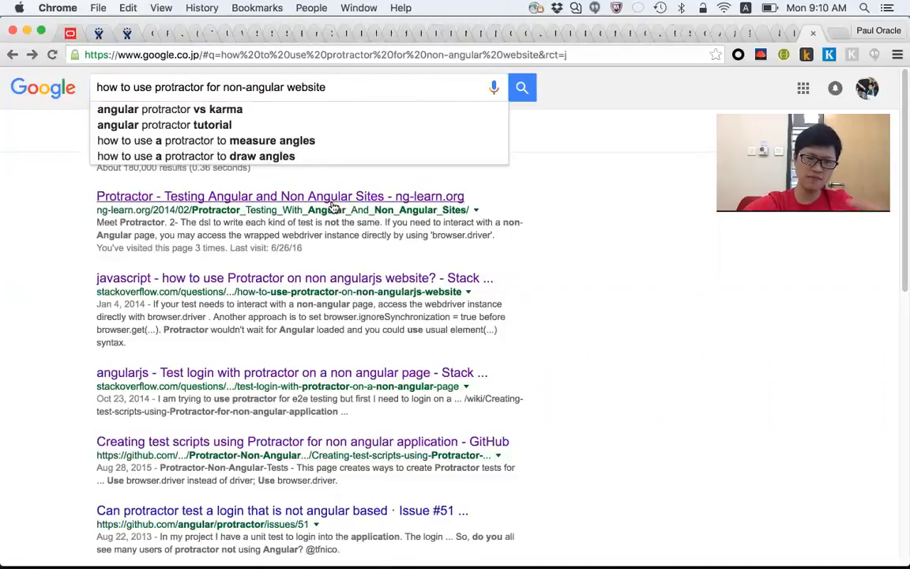
left_click(280, 196)
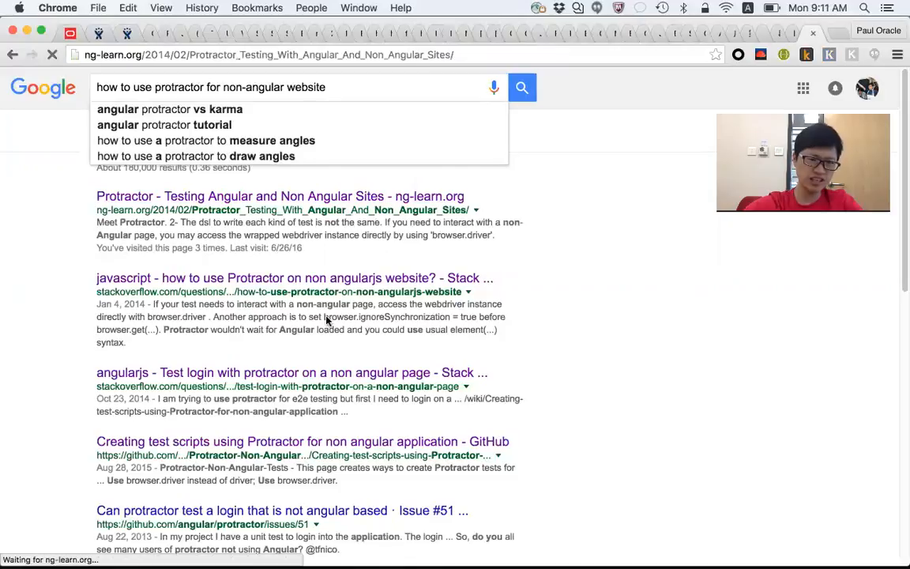
left_click(280, 196)
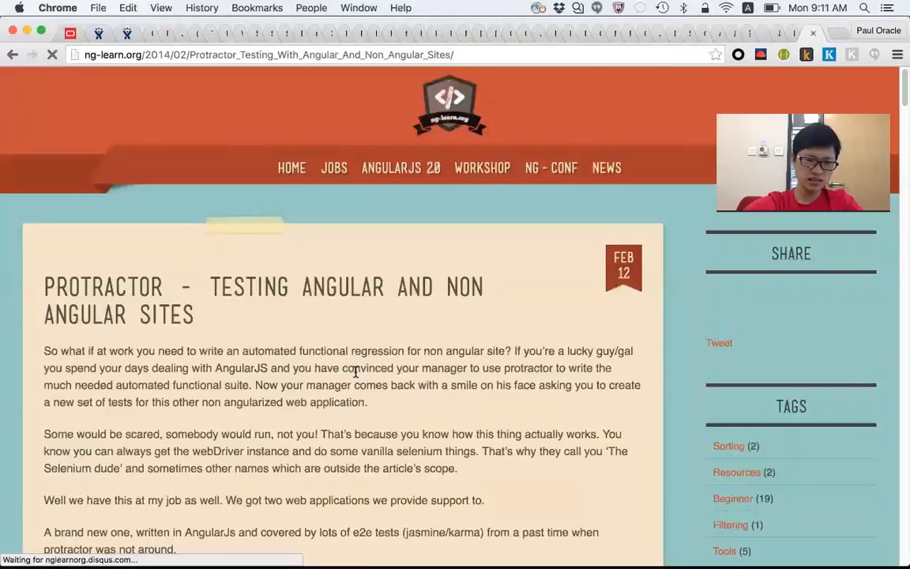
scroll("down", 3)
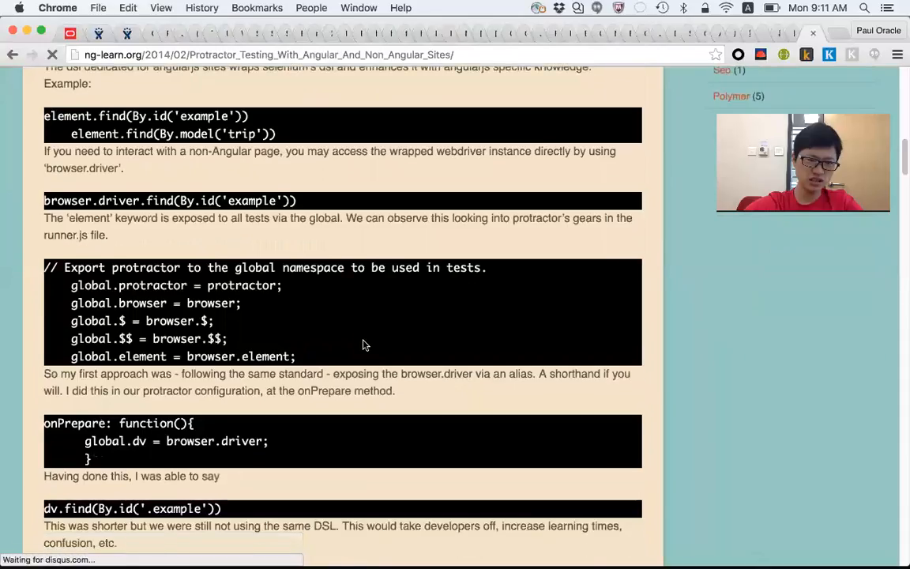
scroll("down", 3)
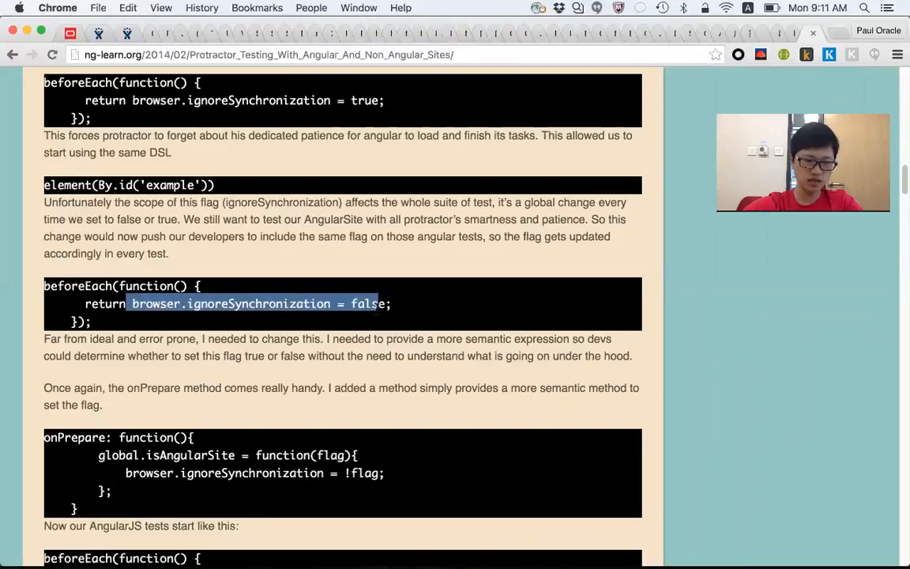
scroll("down", 3)
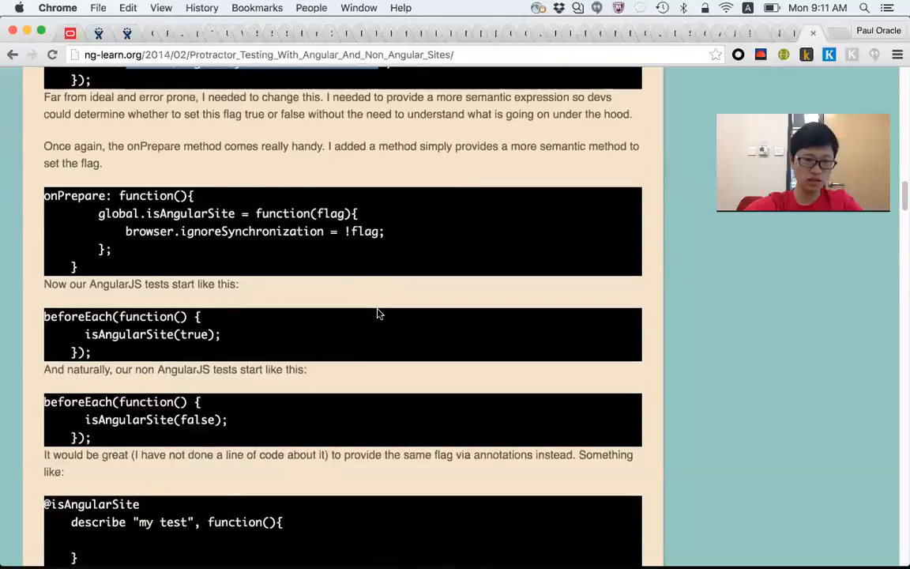
scroll("up", 3)
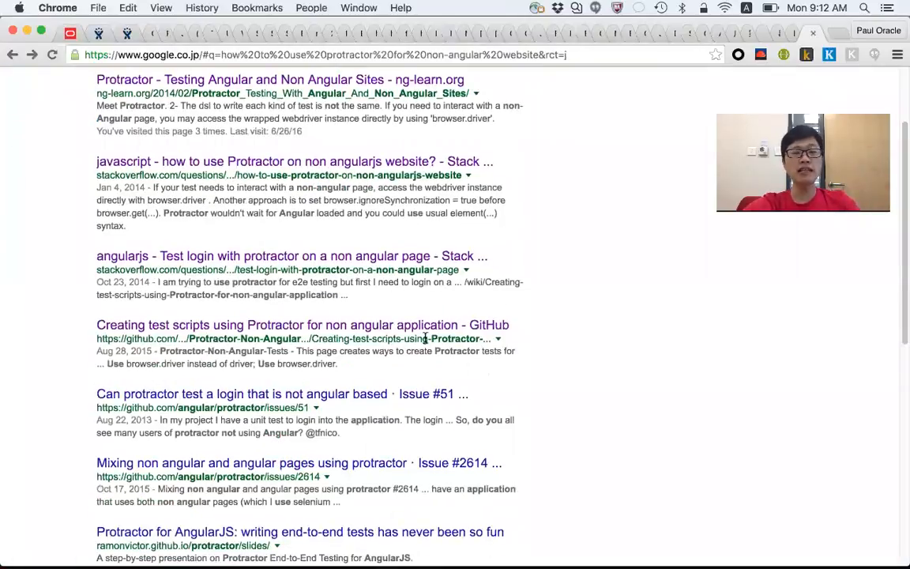
Open the Stack Overflow non-Angular login question and follow its Protractor FAQ link.
left_click(291, 255)
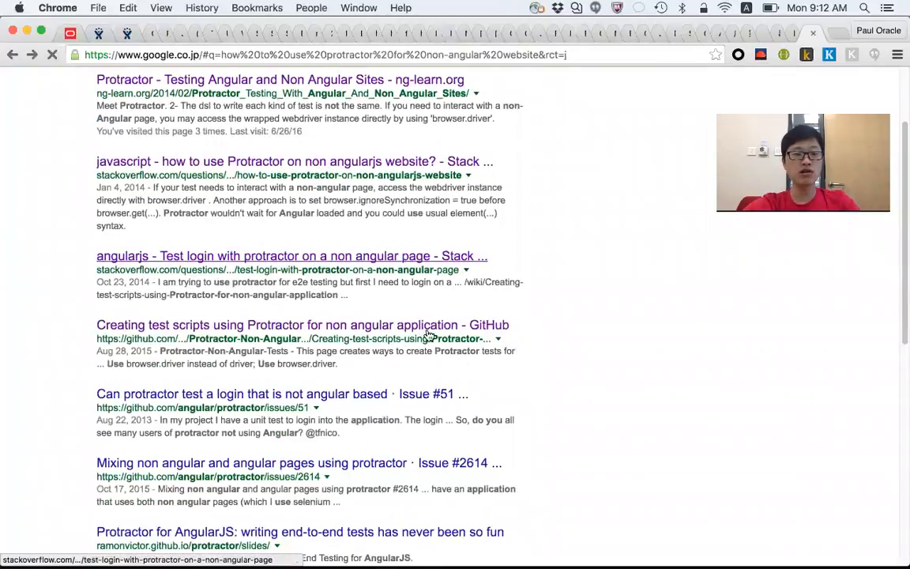
left_click(292, 255)
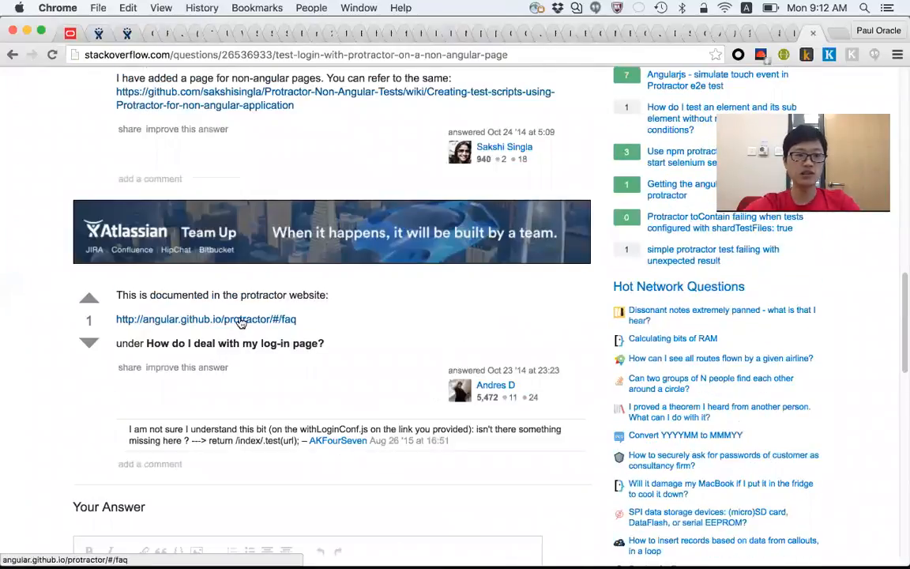
left_click(205, 319)
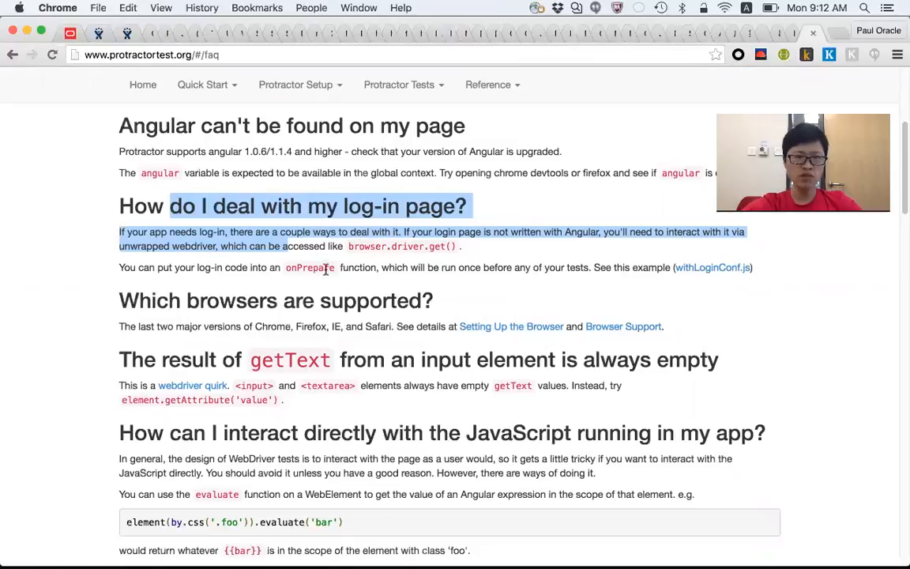
left_click(350, 289)
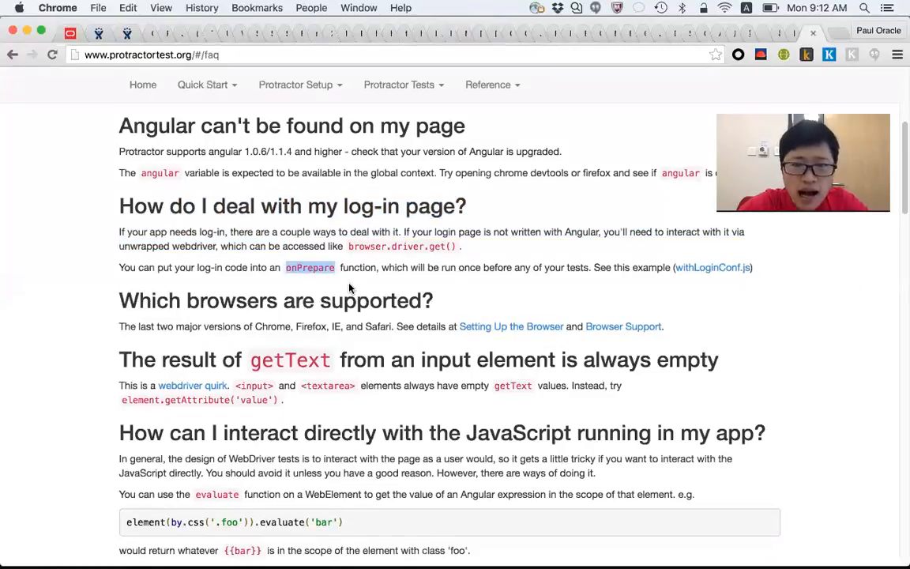
left_click_drag(410, 231, 608, 232)
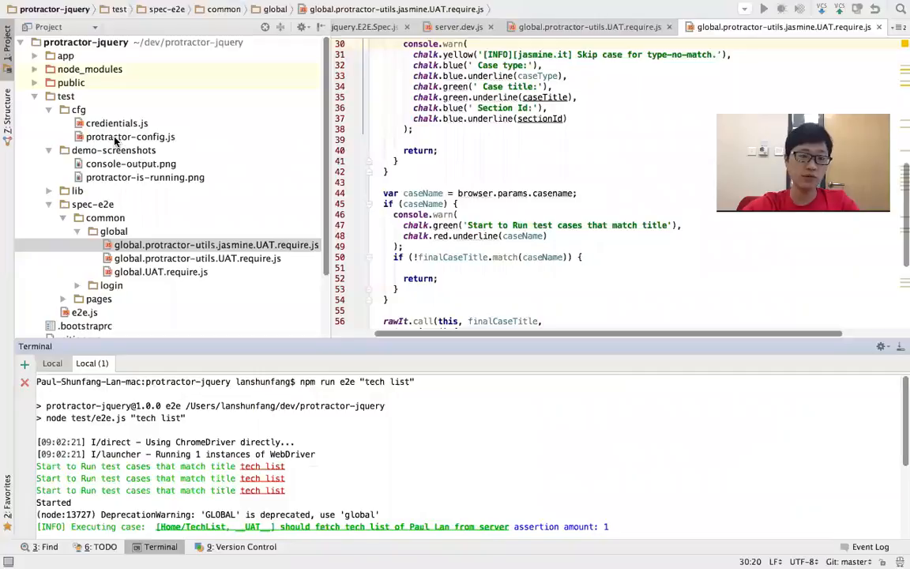
mouse_move(202, 433)
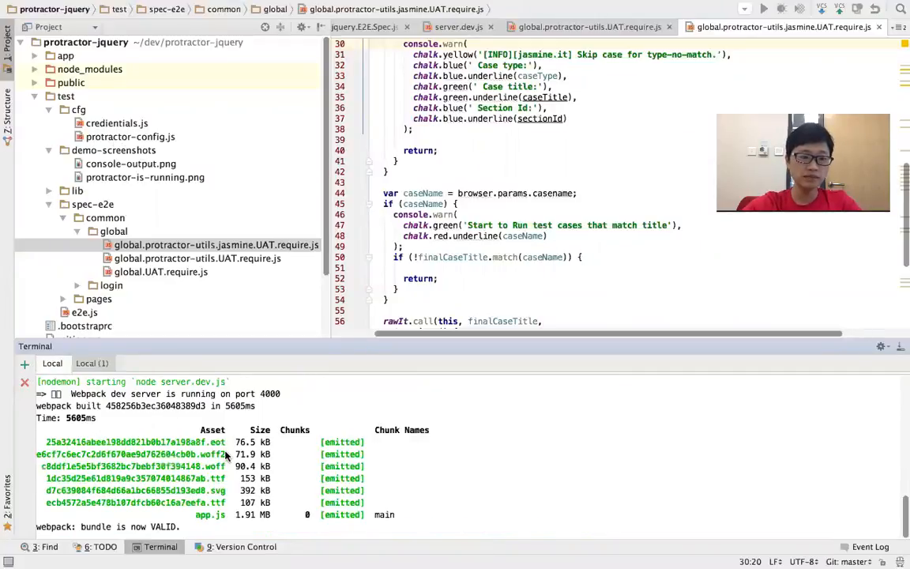
Stop the webpack dev server on port 4000 with Ctrl+C in the Local terminal.
key("ctrl+c")
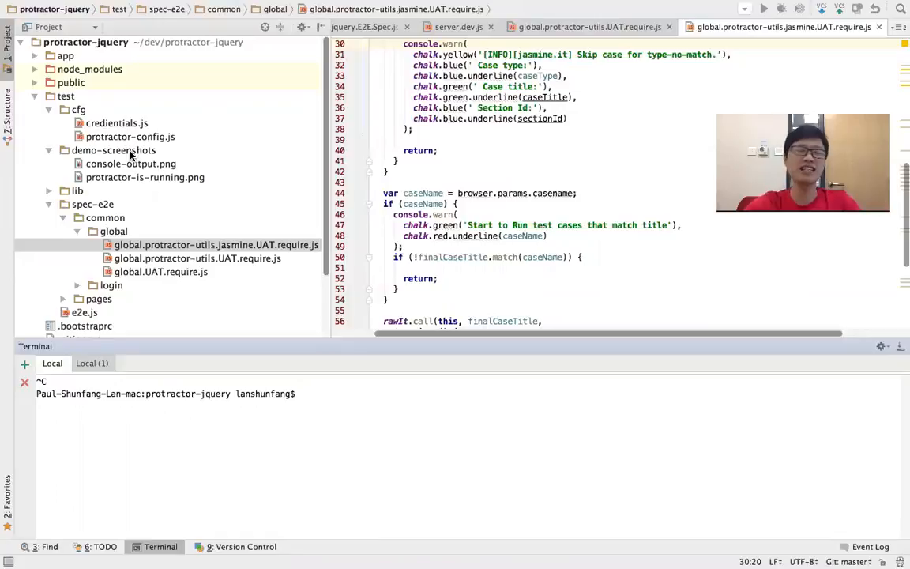
mouse_move(164, 230)
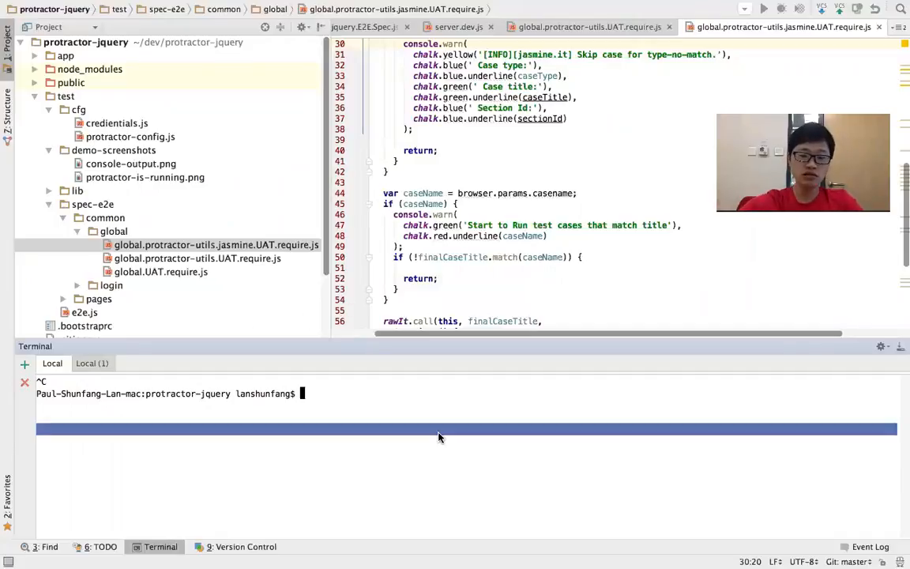
Run the npm serve script in the Local terminal to rebuild and serve on port 4000.
type("npm ru")
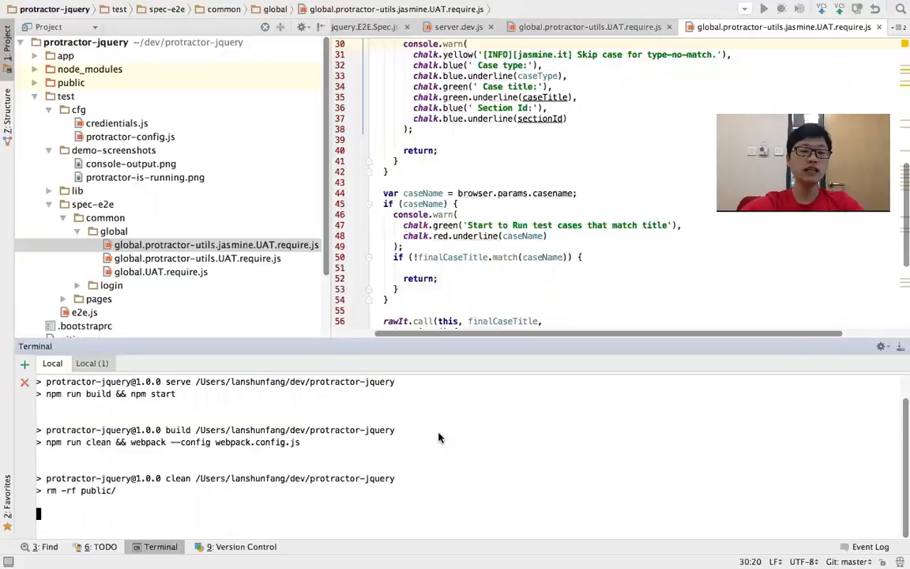
mouse_move(421, 477)
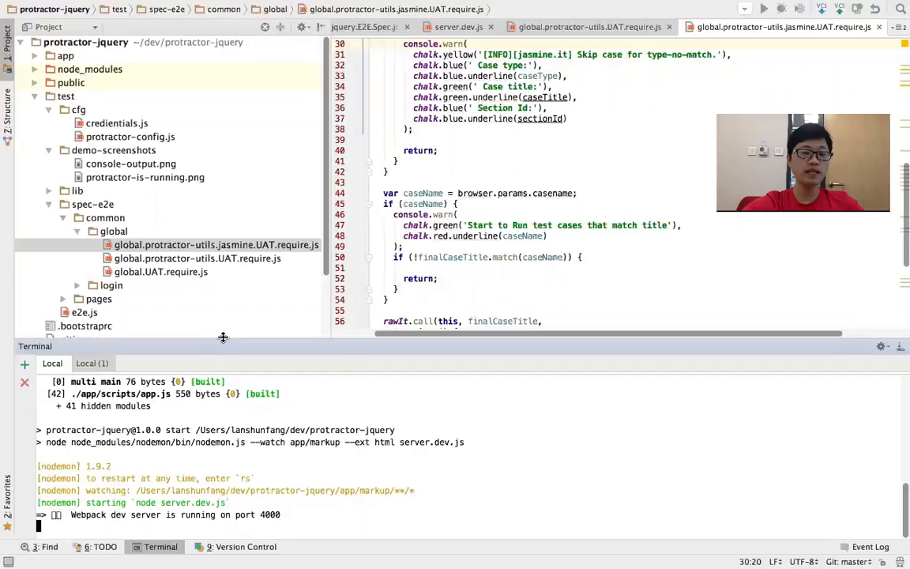
mouse_move(286, 455)
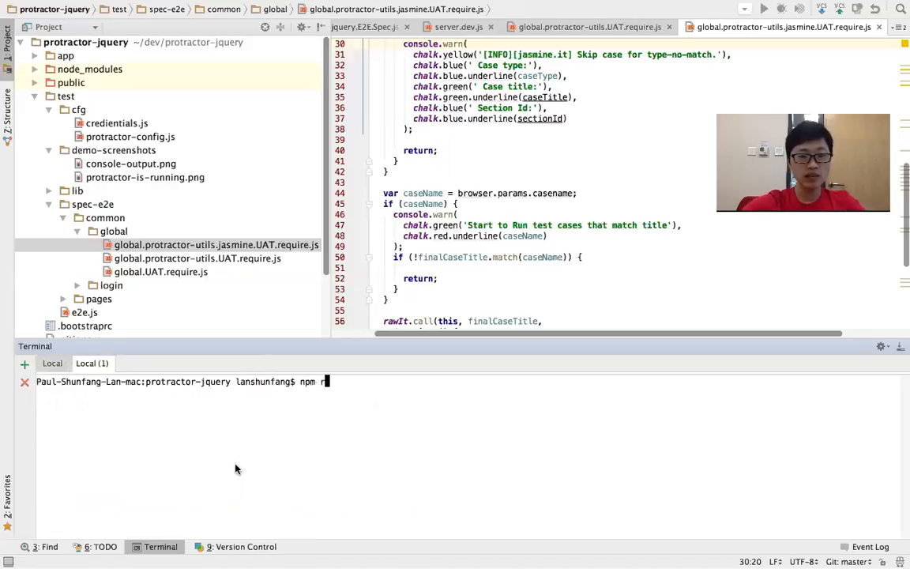
Run 'npm run e2e' in the Local (1) terminal and follow the Protractor output.
type("un e2e")
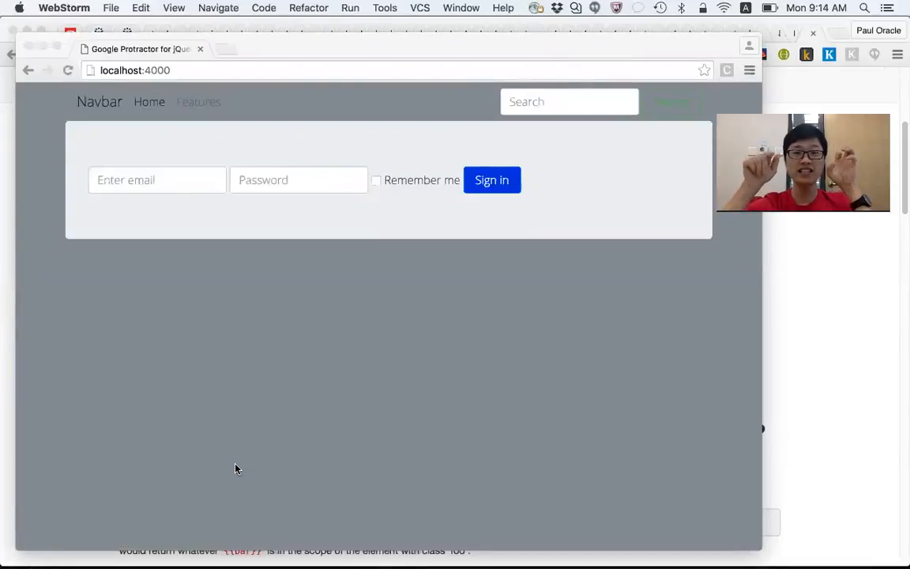
scroll("down", 3)
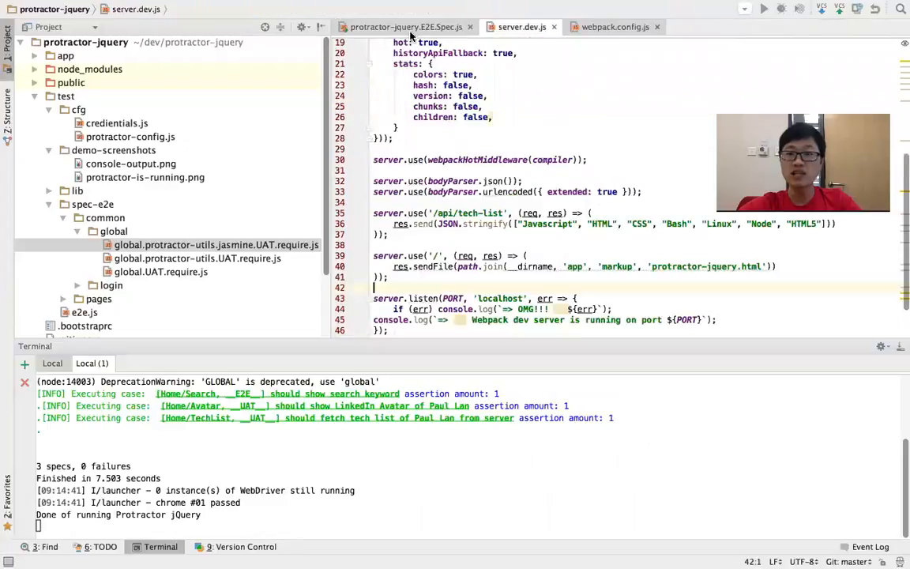
Review the search, avatar and tech-list tests in protractor-jquery.E2E.Spec.js.
left_click(407, 26)
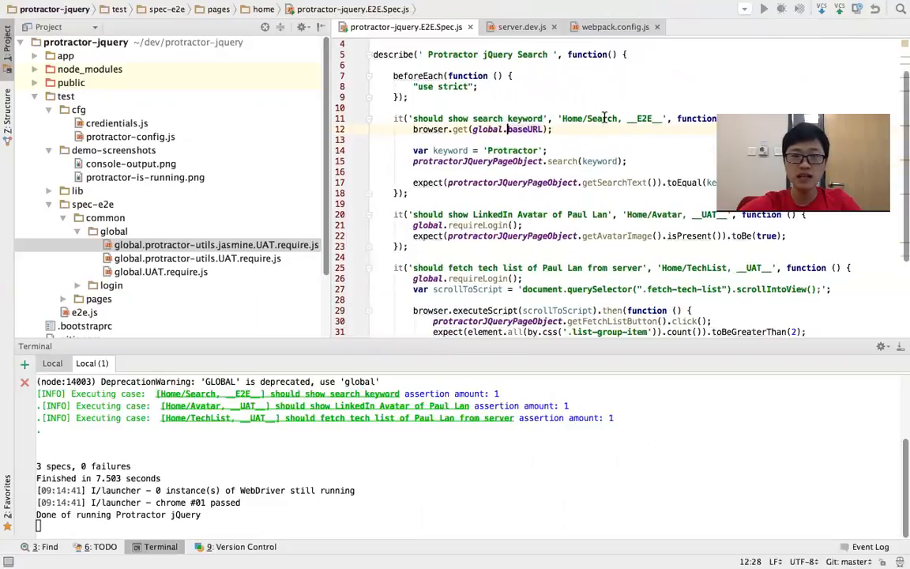
double_click(506, 119)
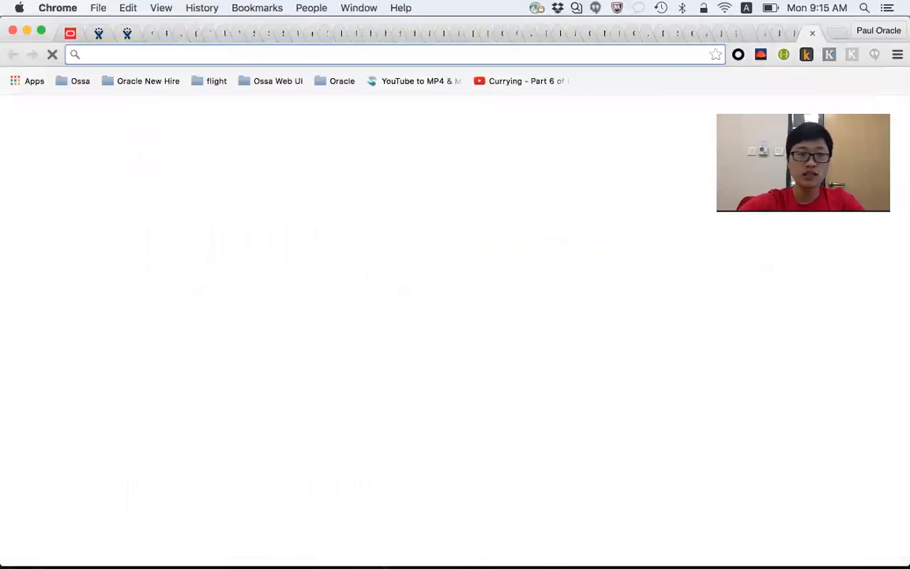
Load localhost:4000, sign in, and fetch the tech list via AJAX.
type("localhost:4000")
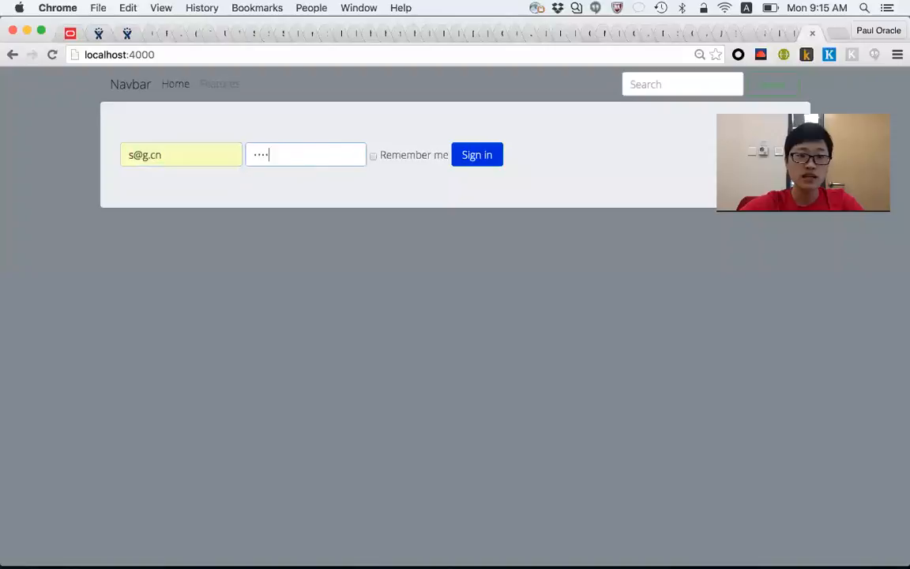
left_click(476, 154)
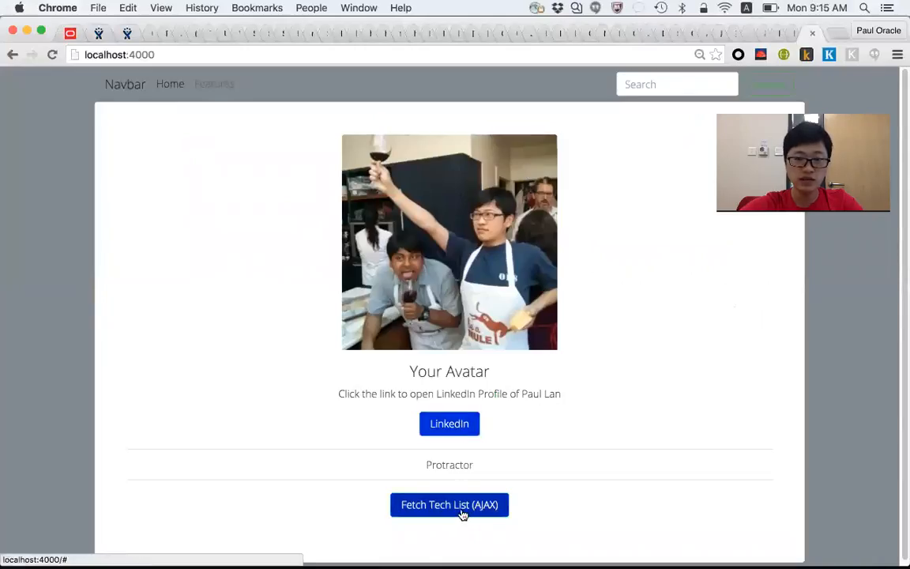
left_click(449, 504)
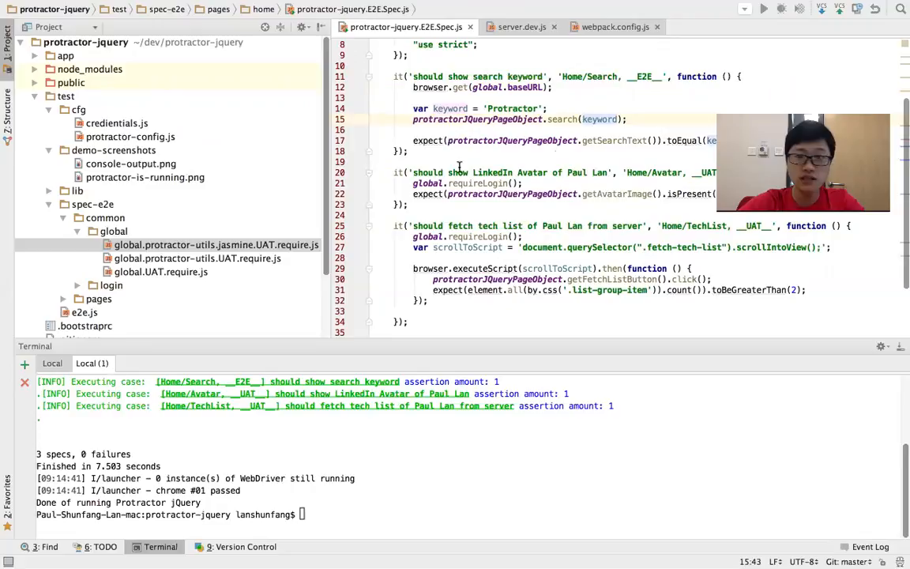
Inspect the search helper's page object, then close it and server.dev.js.
left_click(743, 26)
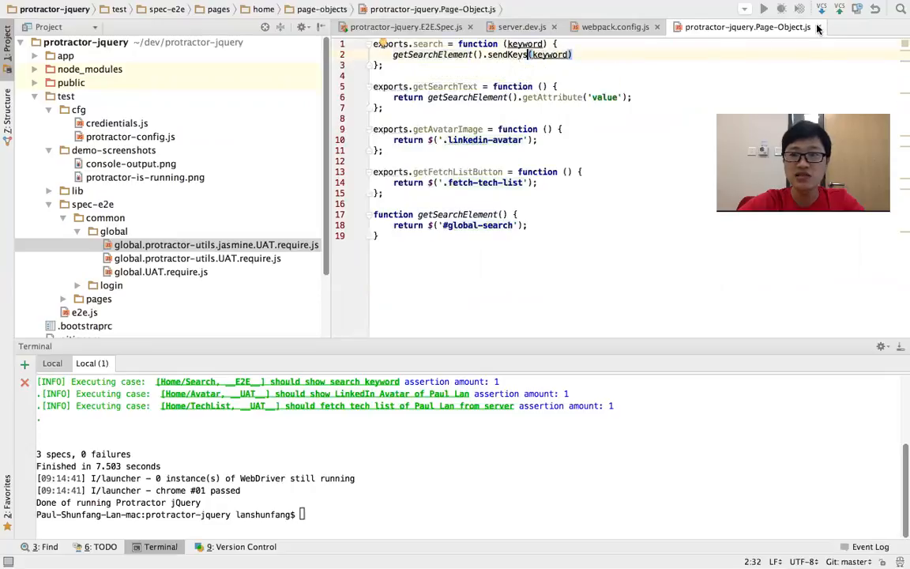
left_click(523, 26)
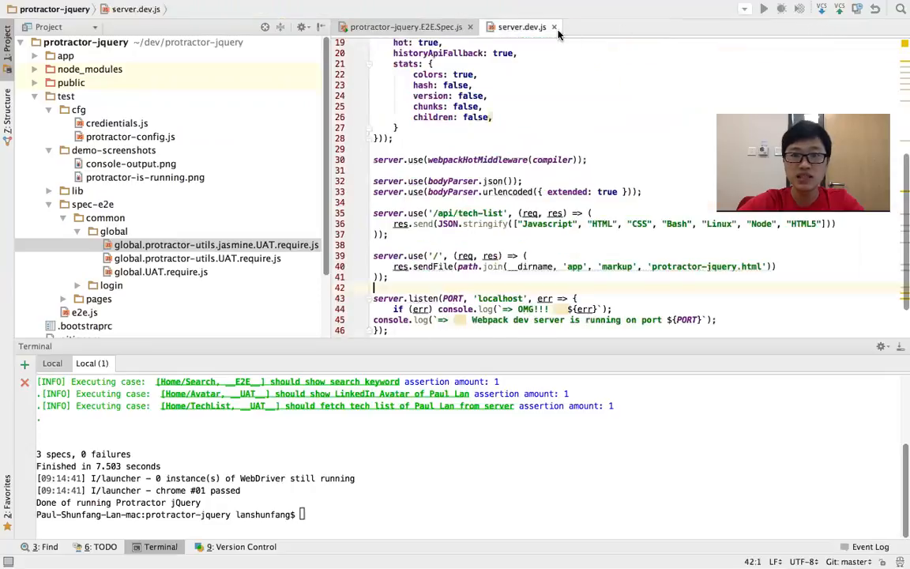
left_click(405, 27)
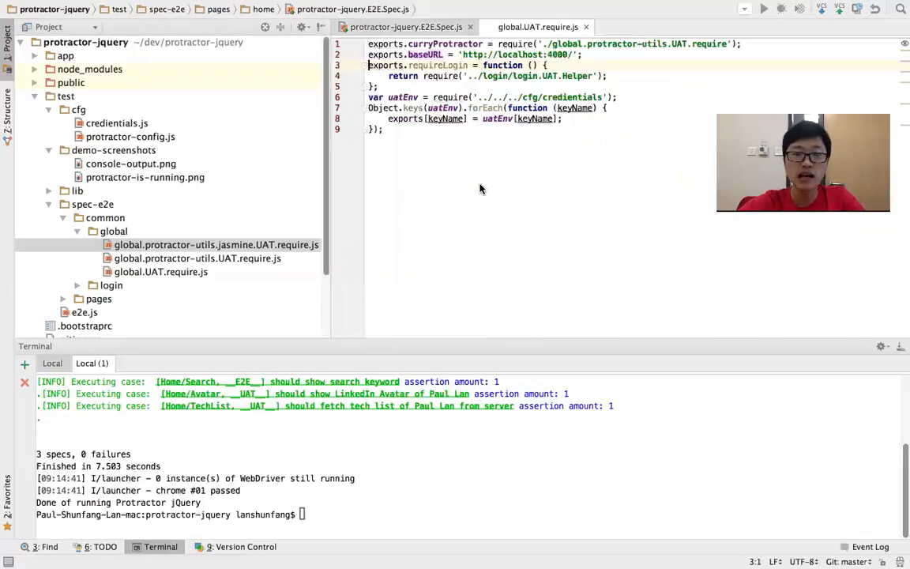
View the requireLogin login helper, then close it and global.UAT.require.js.
left_click(545, 65)
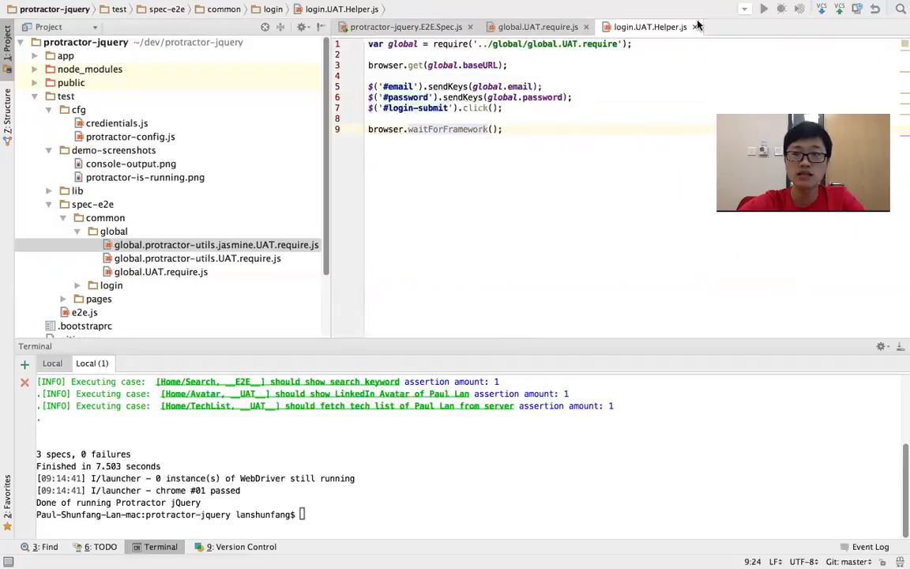
left_click(537, 27)
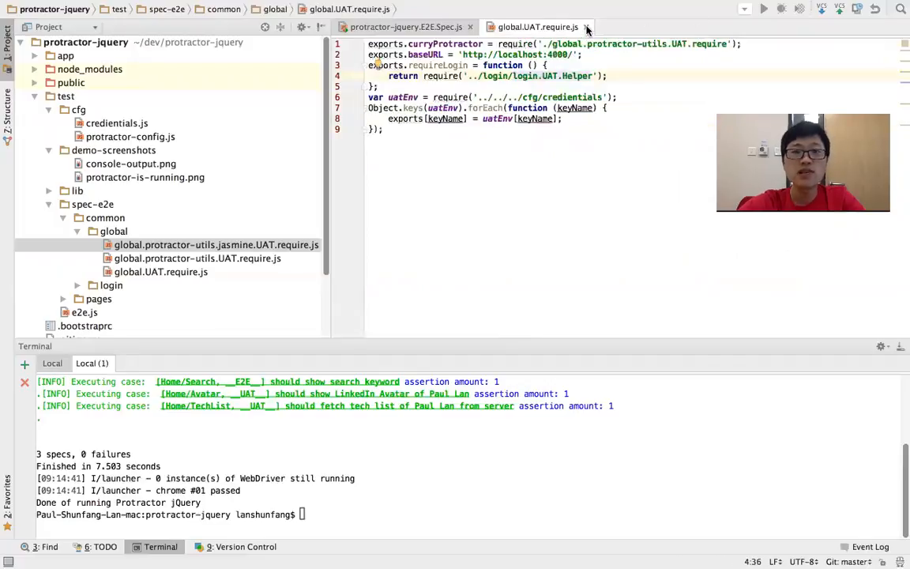
left_click(405, 26)
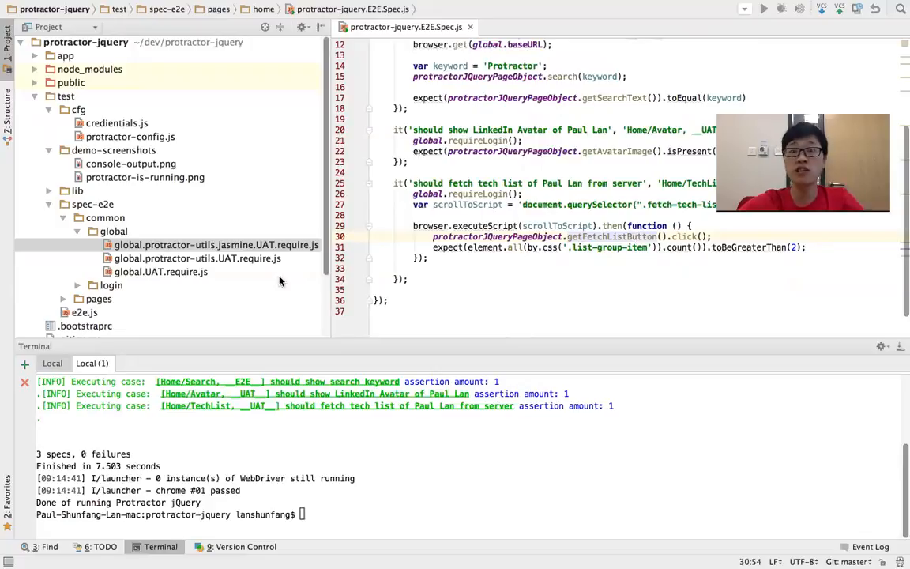
mouse_move(263, 329)
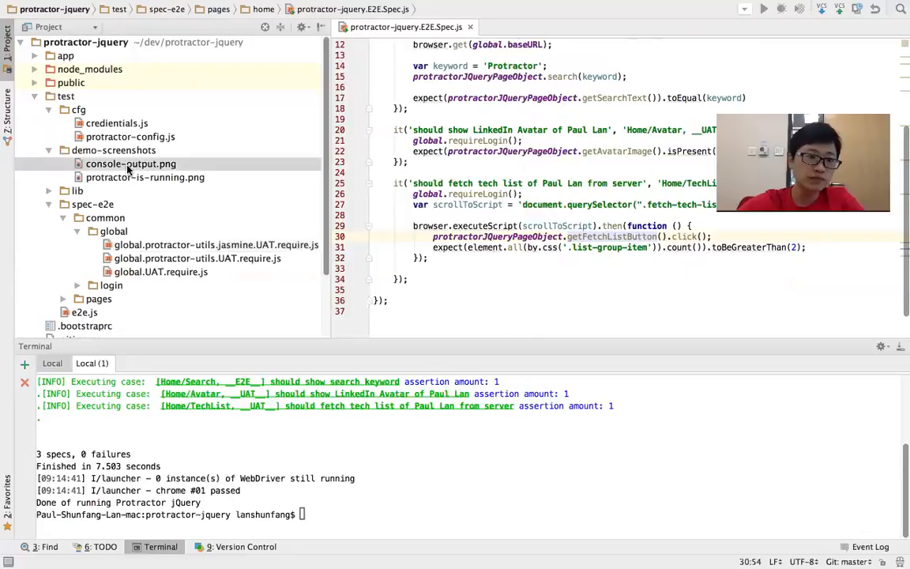
Open global.protractor-utils.UAT.require.js from test/spec-e2e/common/global in the Project tree.
left_click(130, 164)
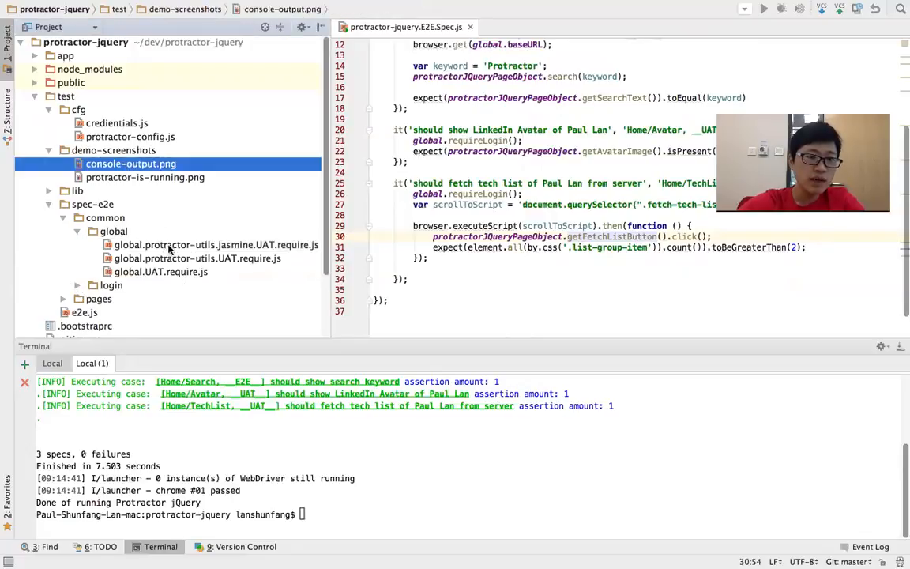
double_click(196, 258)
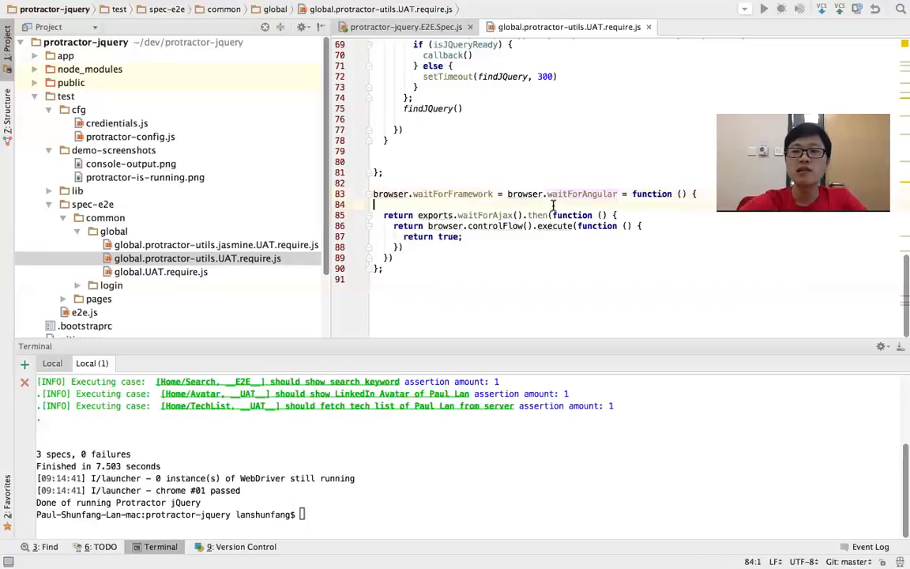
double_click(582, 194)
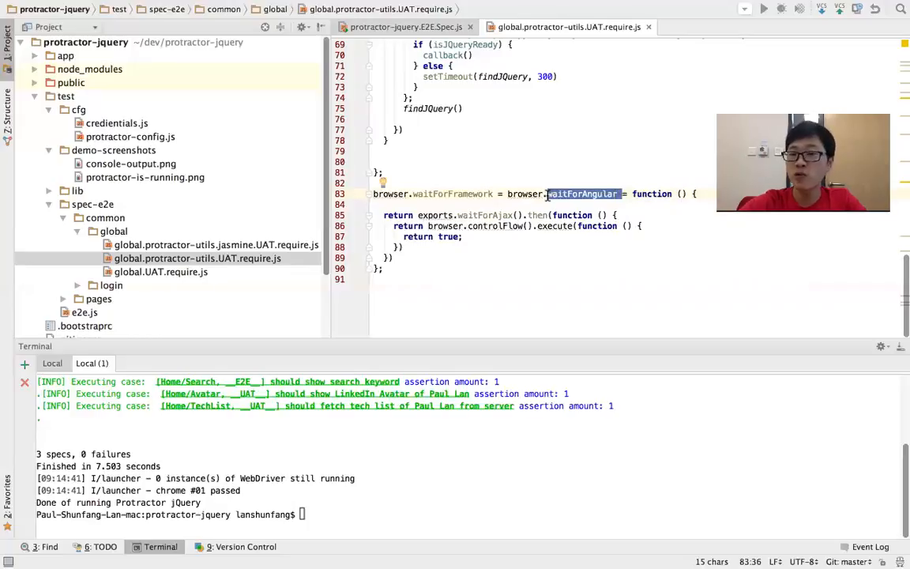
left_click(463, 236)
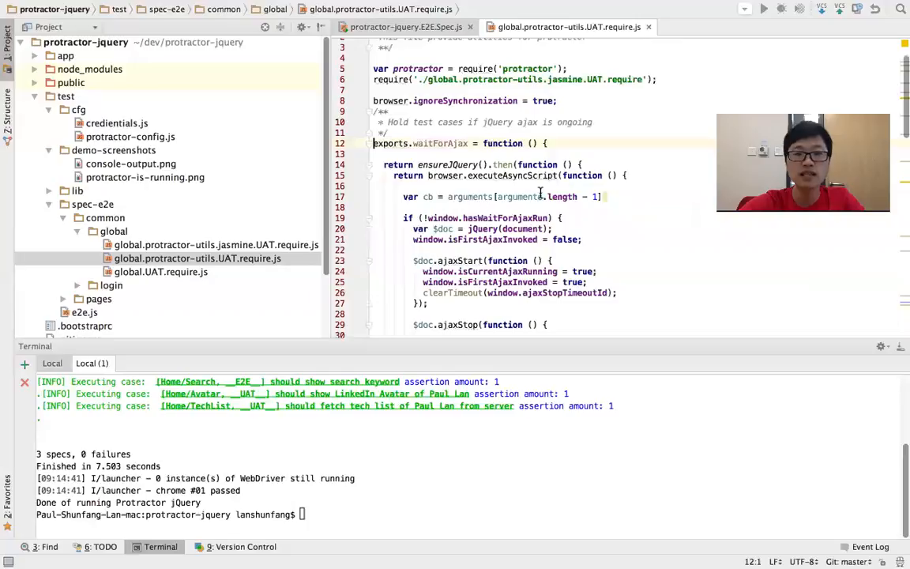
scroll("down", 3)
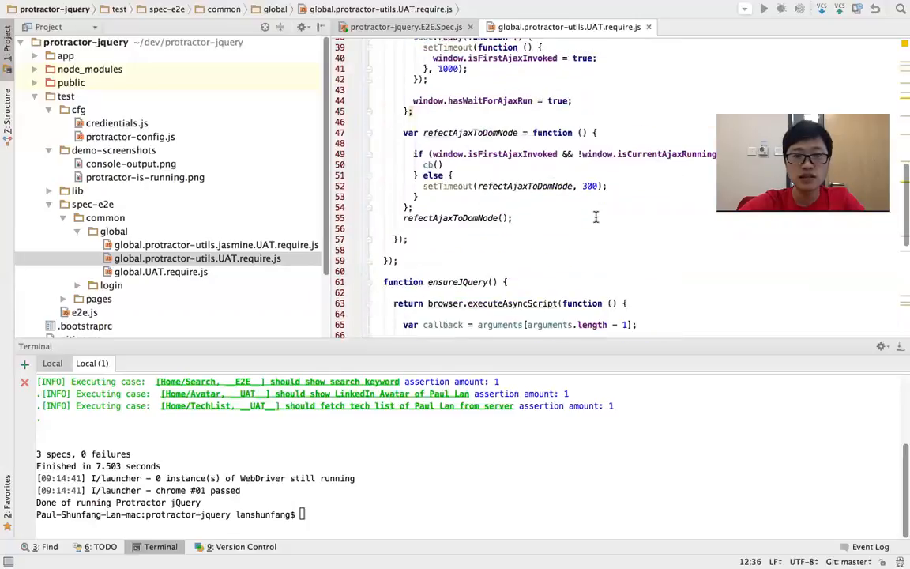
scroll("down", 3)
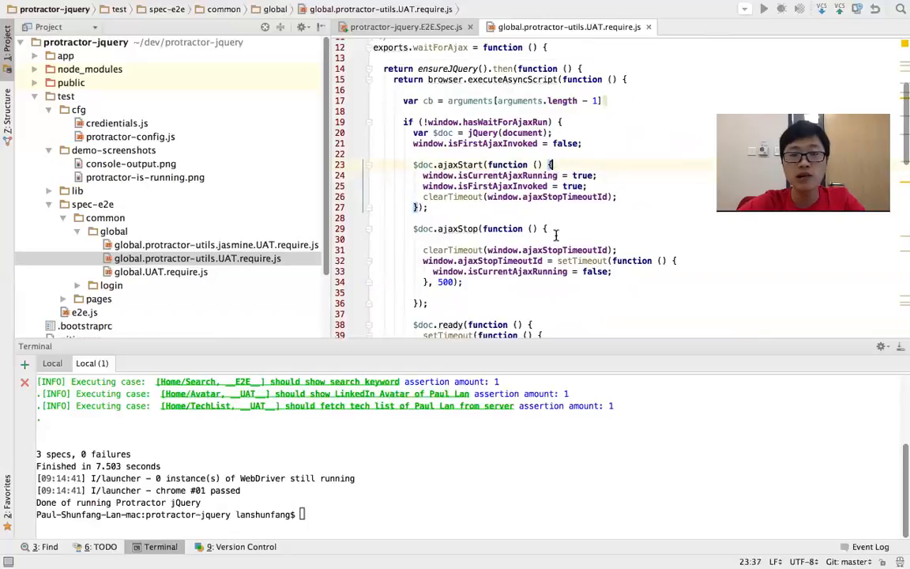
scroll("down", 3)
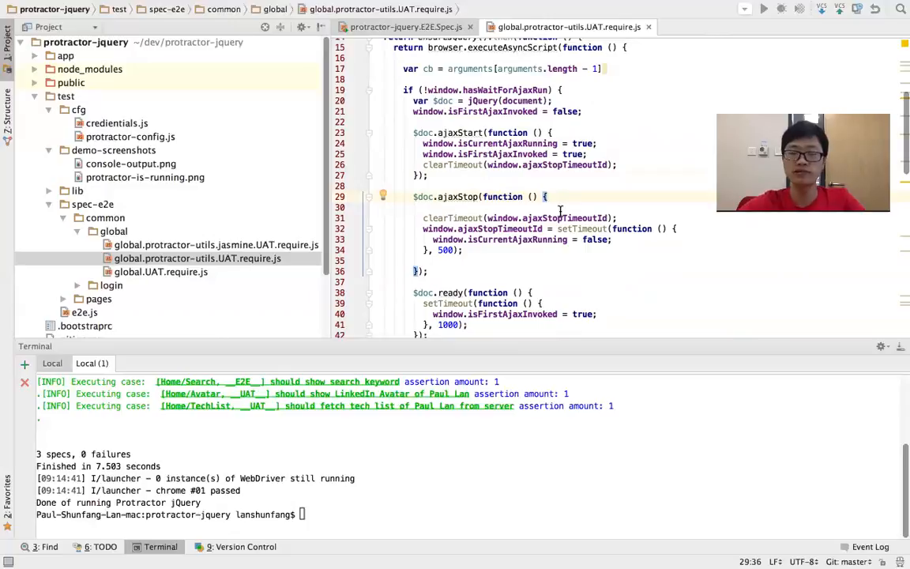
scroll("down", 3)
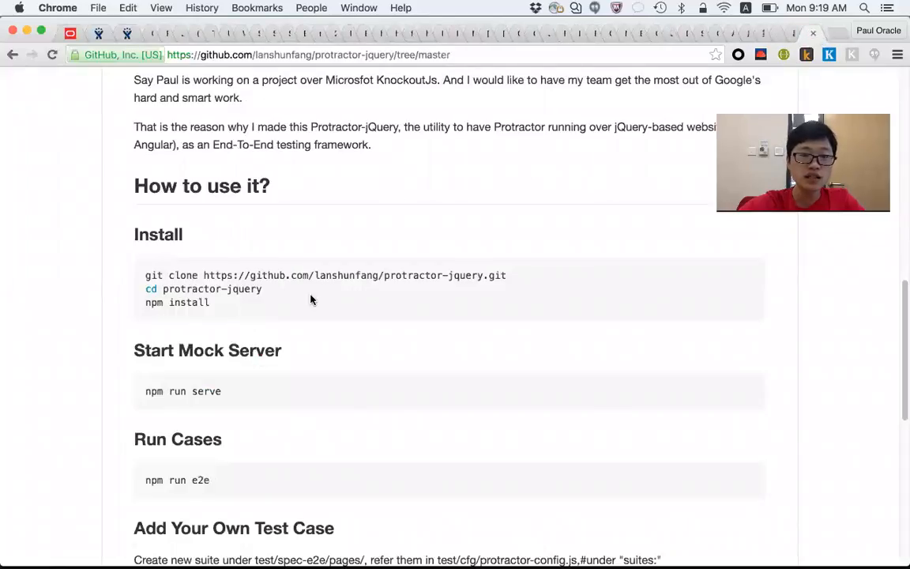
mouse_move(216, 307)
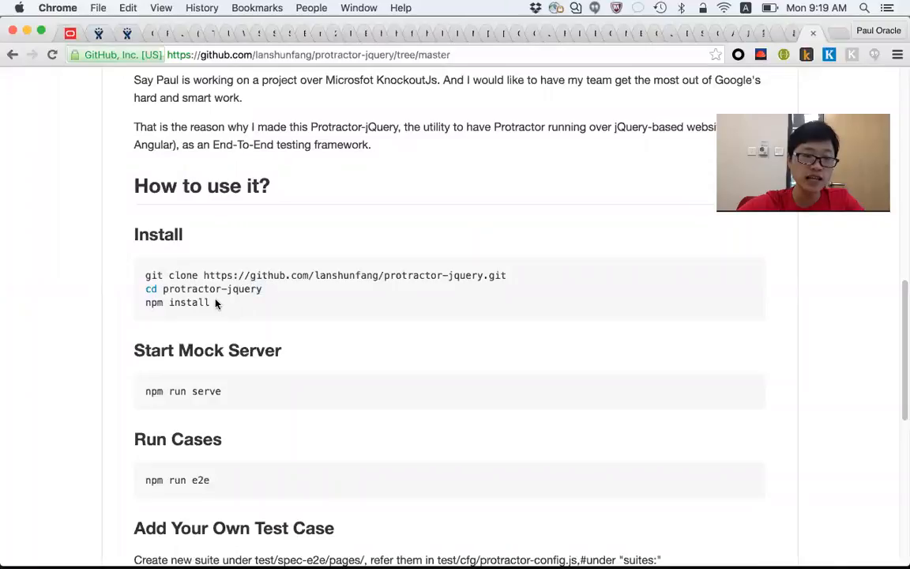
mouse_move(231, 304)
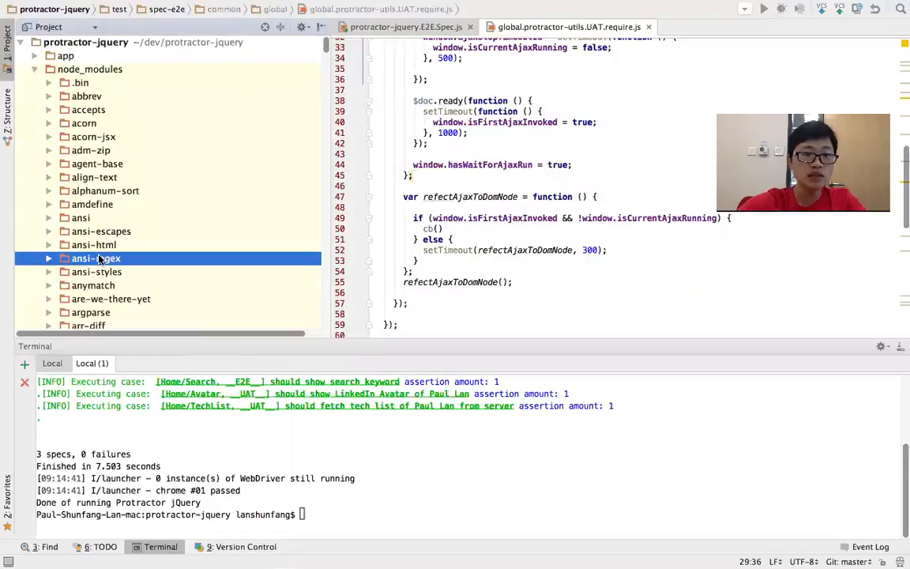
Speed-search 'chrome' to expand chromedriver, then collapse it and node_modules.
type("chrome")
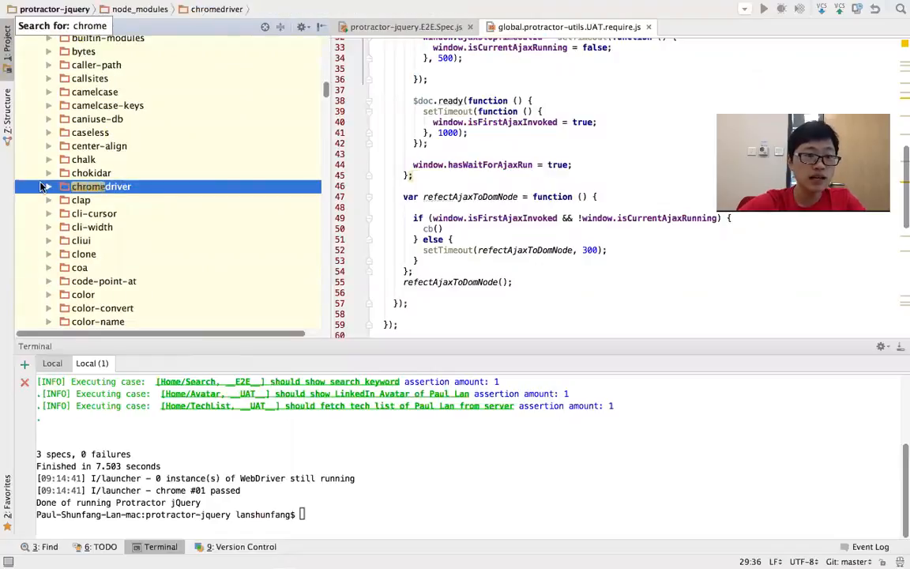
left_click(49, 187)
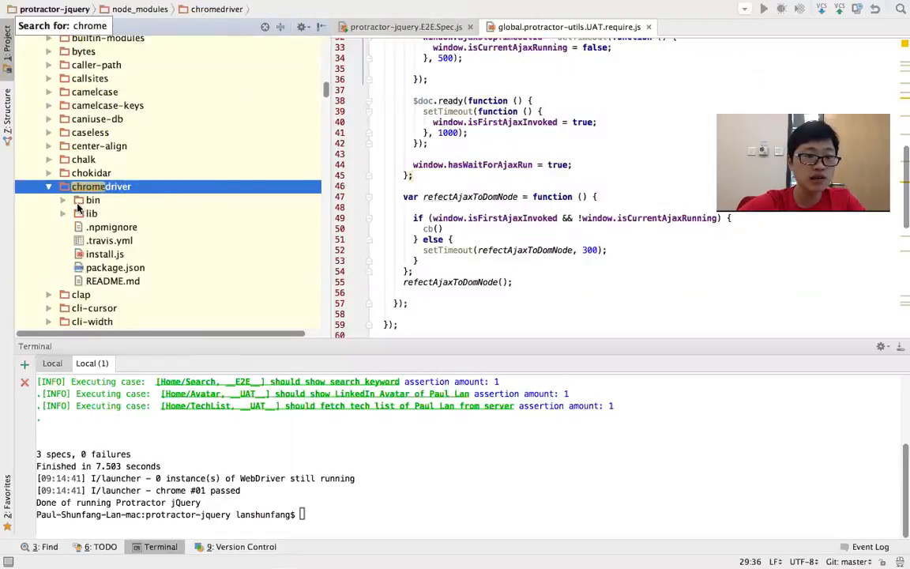
left_click(63, 200)
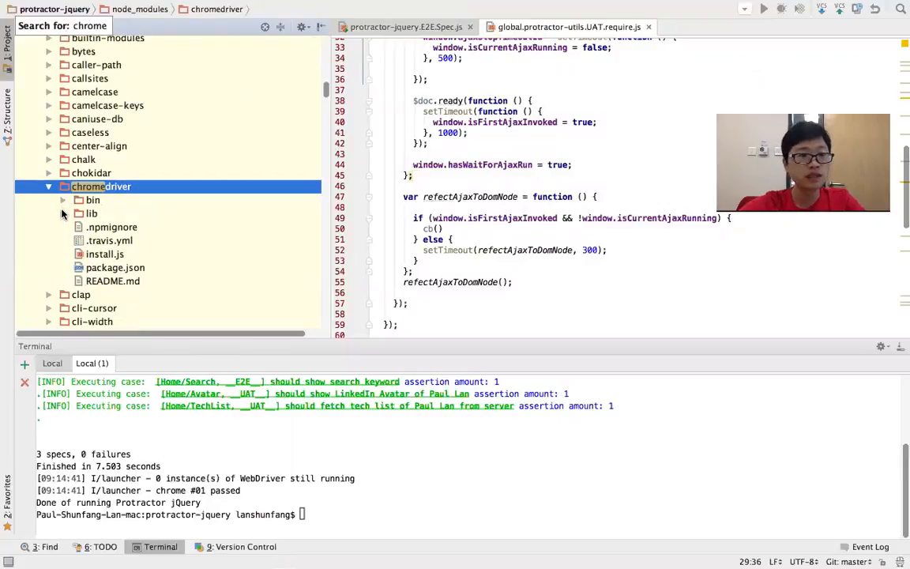
left_click(92, 213)
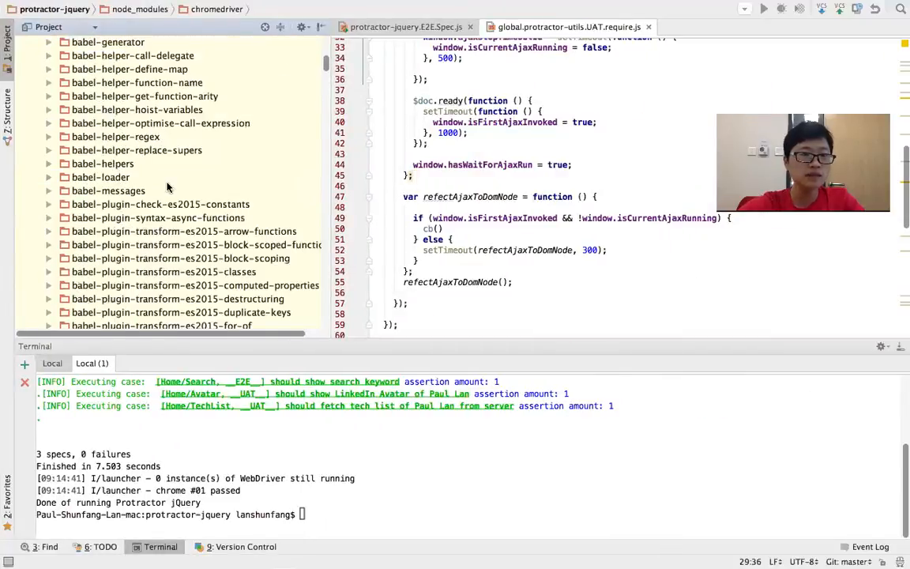
left_click(49, 69)
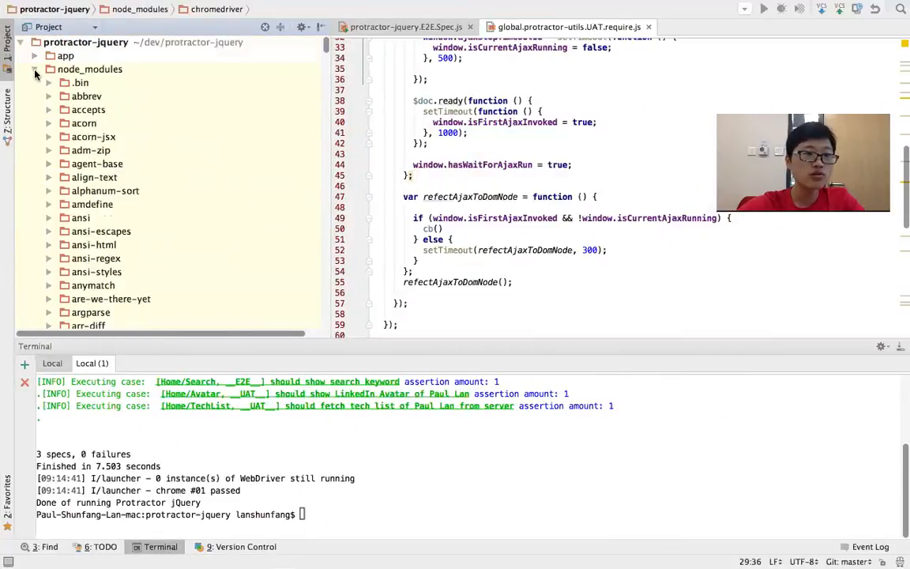
left_click(35, 69)
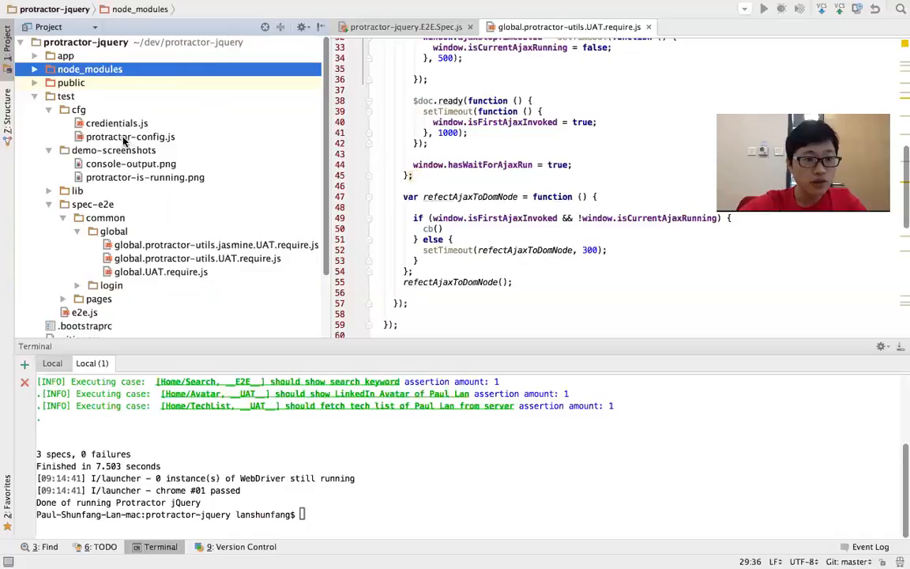
Open protractor-config.js and try maxInstances 10 before reverting it to 5.
left_click(131, 136)
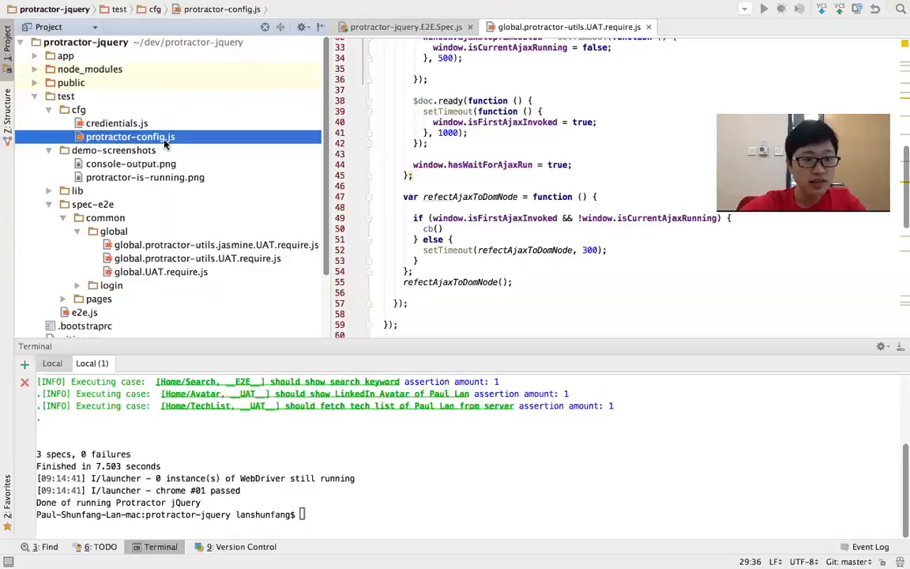
double_click(130, 137)
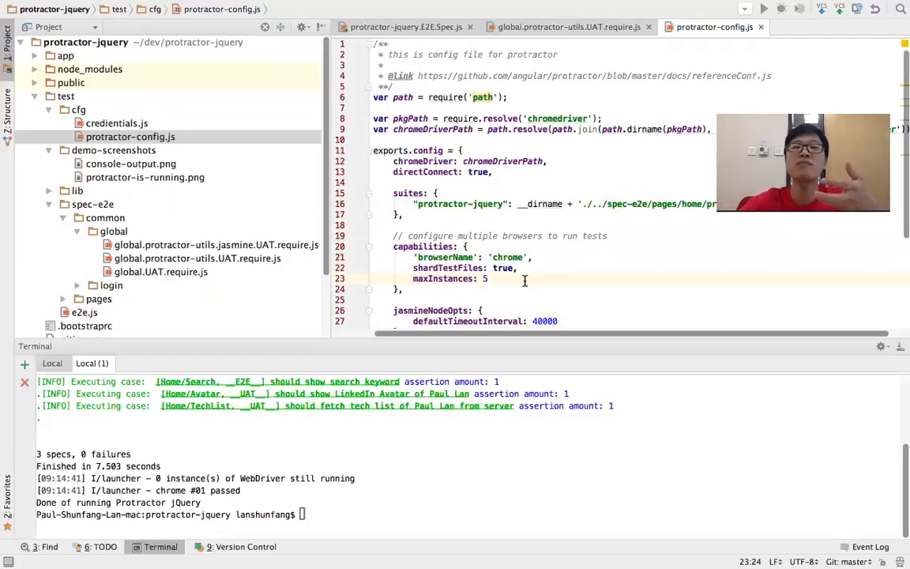
key("BackSpace")
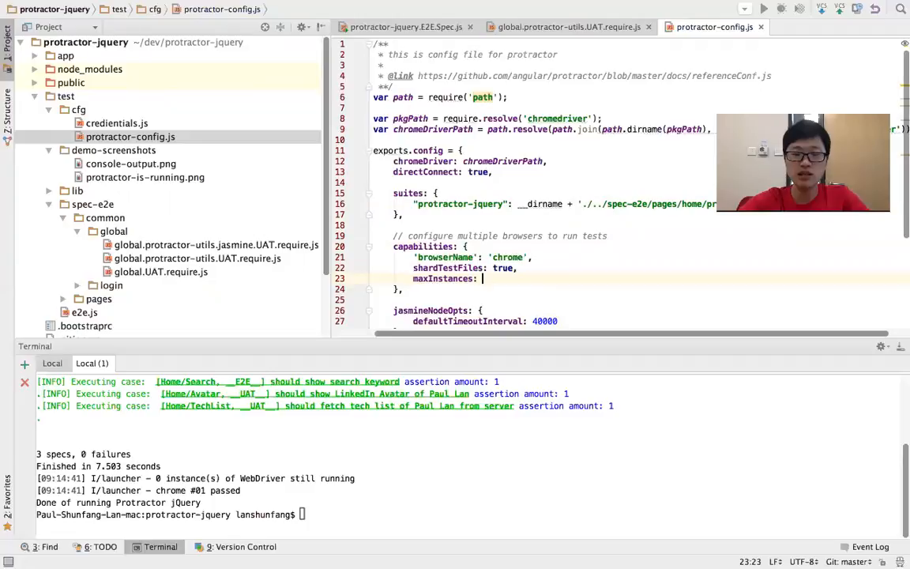
type("10")
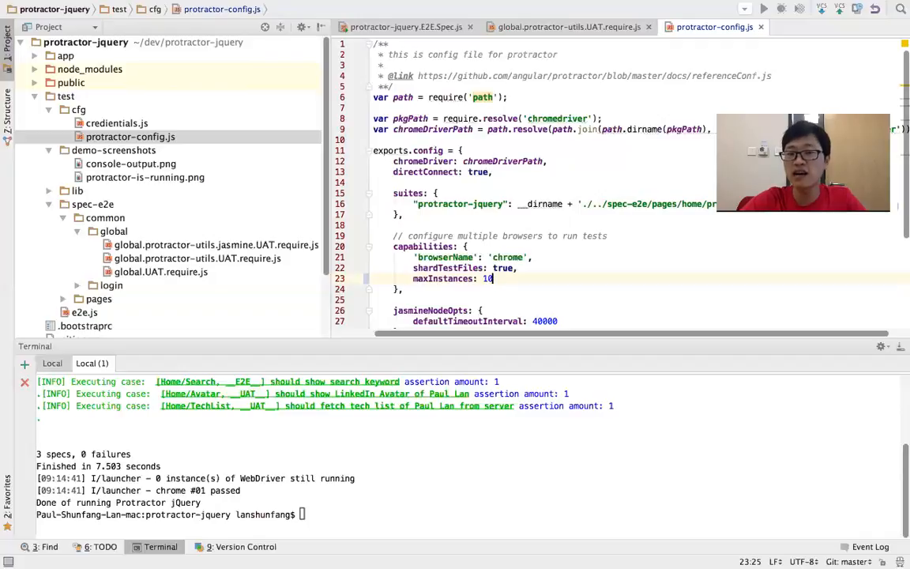
key("Backspace")
type("5")
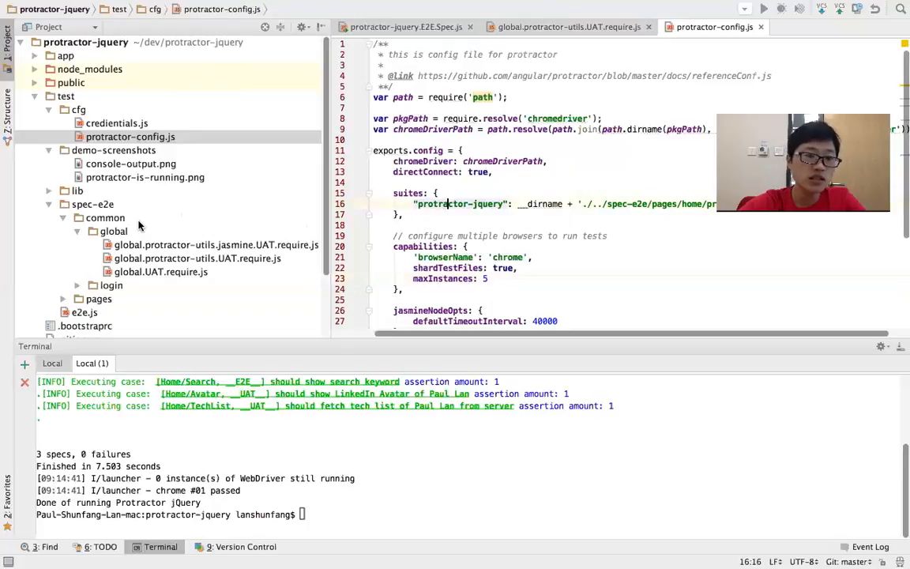
Collapse the home pages folder and expand the login folder to show login.UAT.Helper.js.
left_click(78, 311)
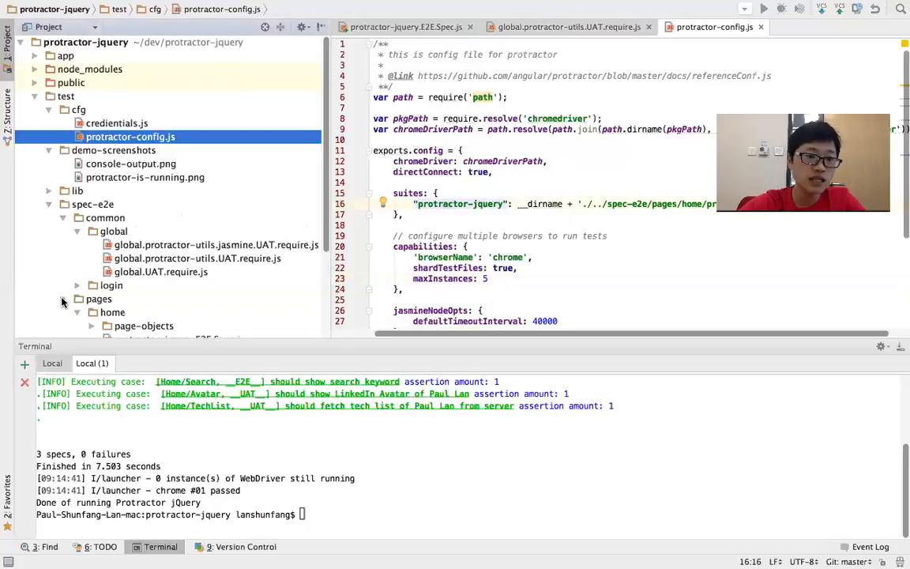
scroll("down", 3)
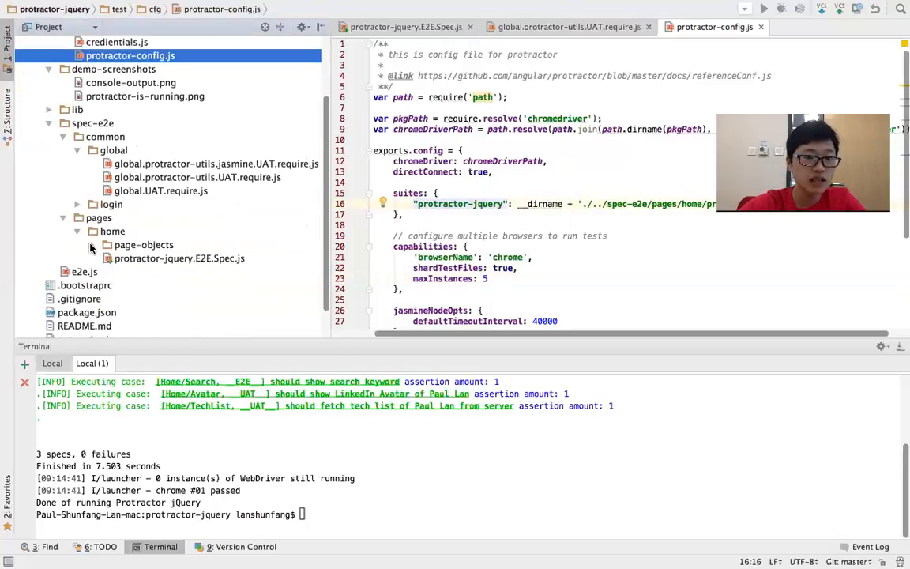
left_click(113, 231)
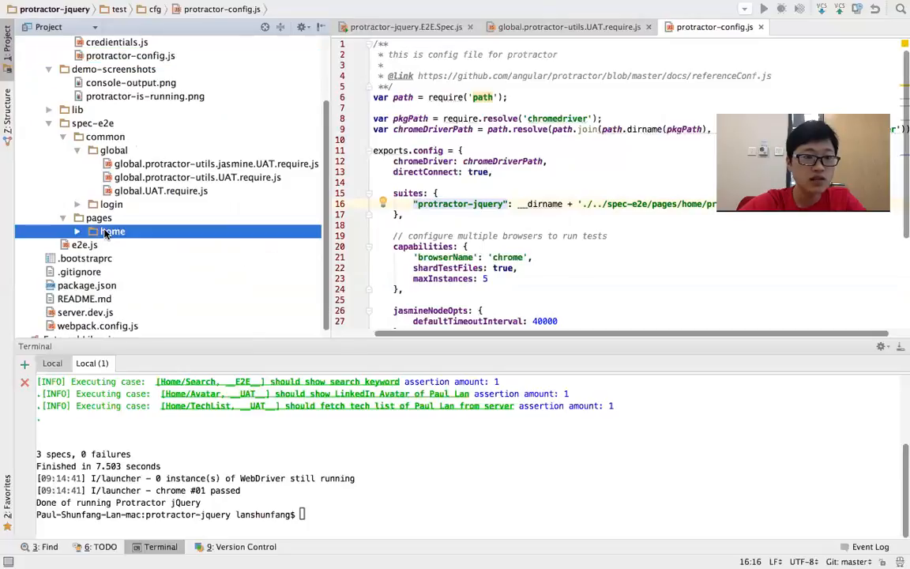
left_click(112, 231)
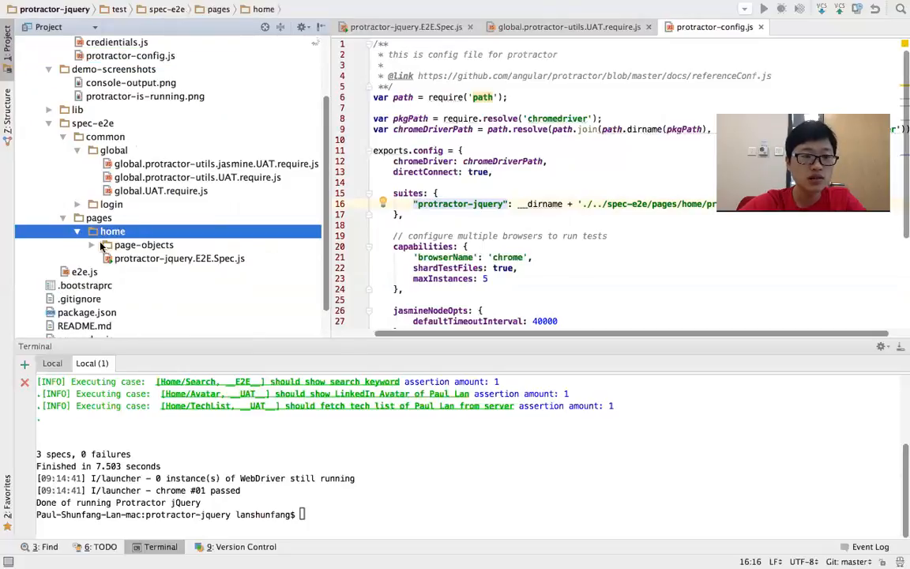
left_click(179, 259)
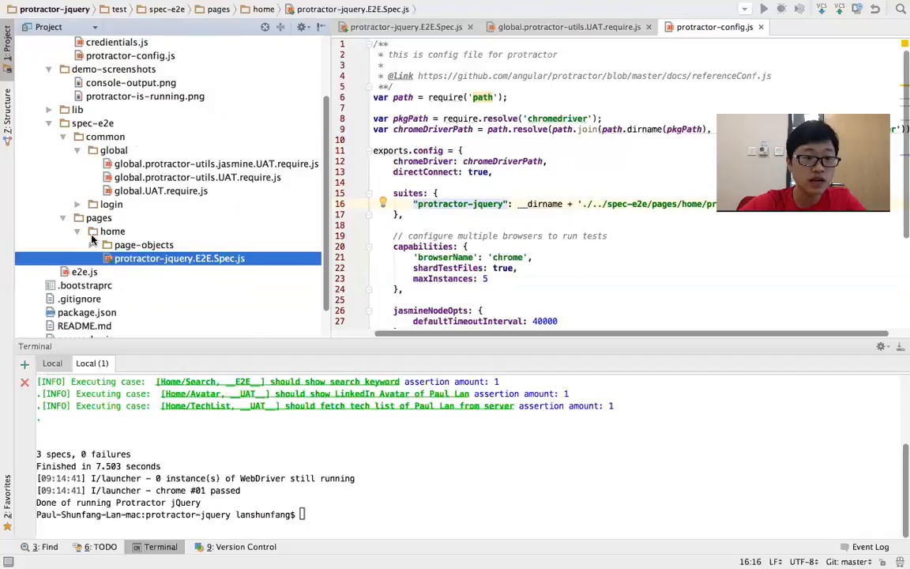
left_click(92, 245)
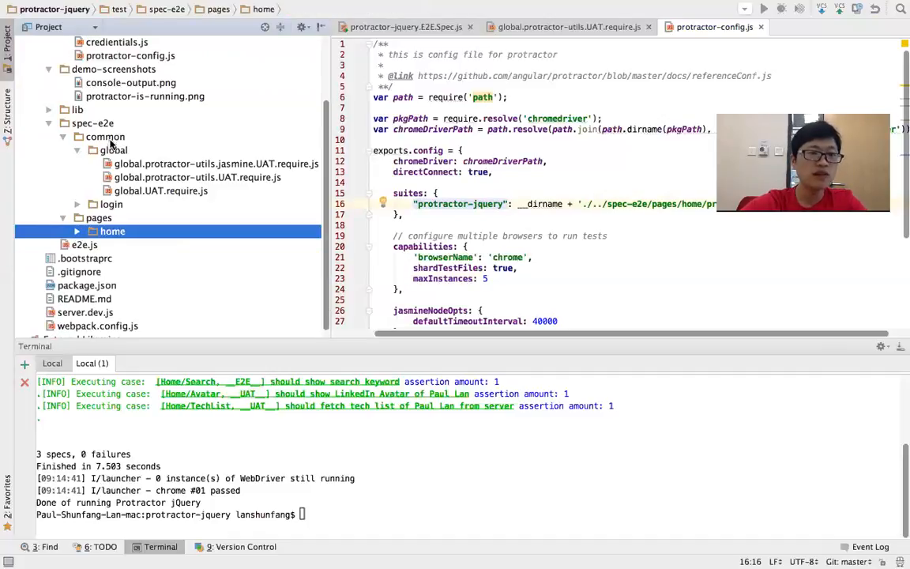
left_click(78, 204)
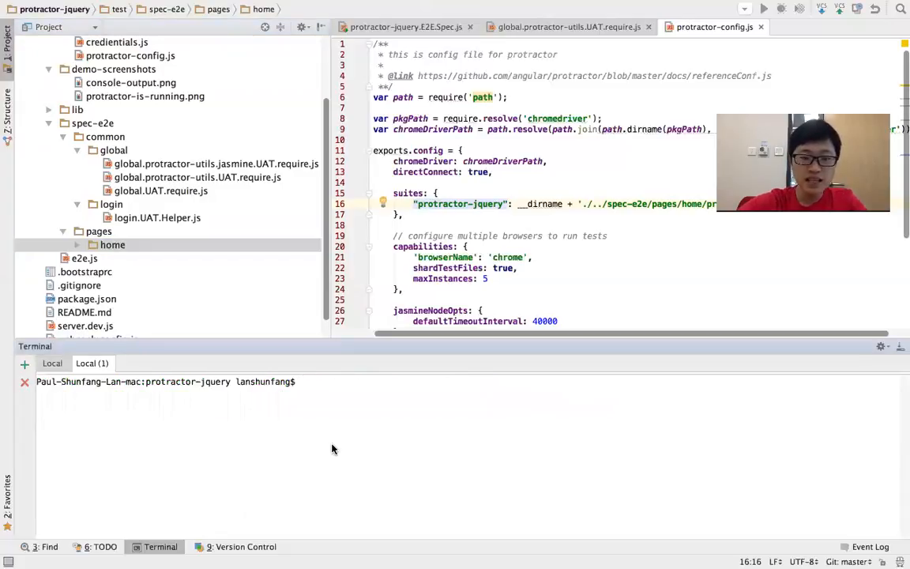
Type npm run e2e in the terminal and open the E2E spec at its first it() test.
type("npm run e2e")
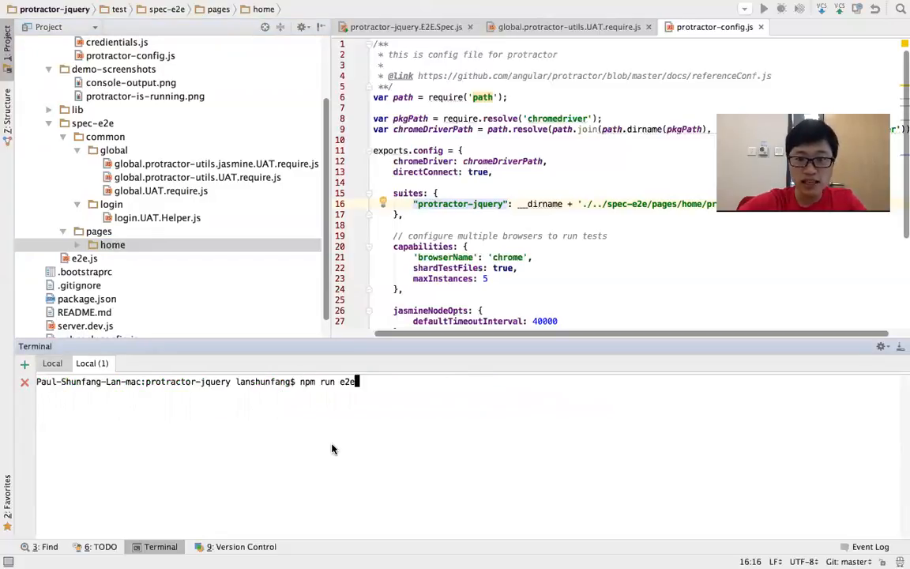
left_click(569, 26)
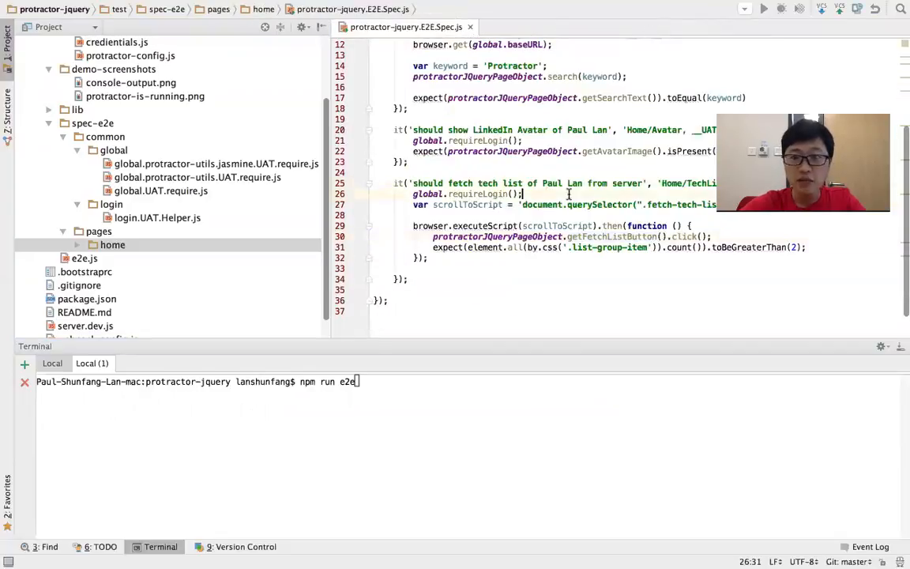
left_click_drag(524, 193, 645, 183)
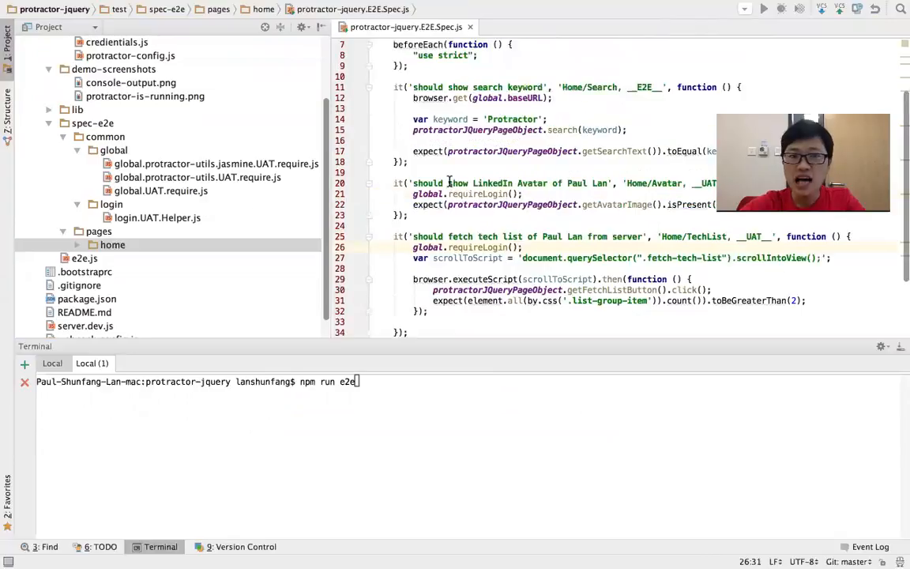
scroll("down", 3)
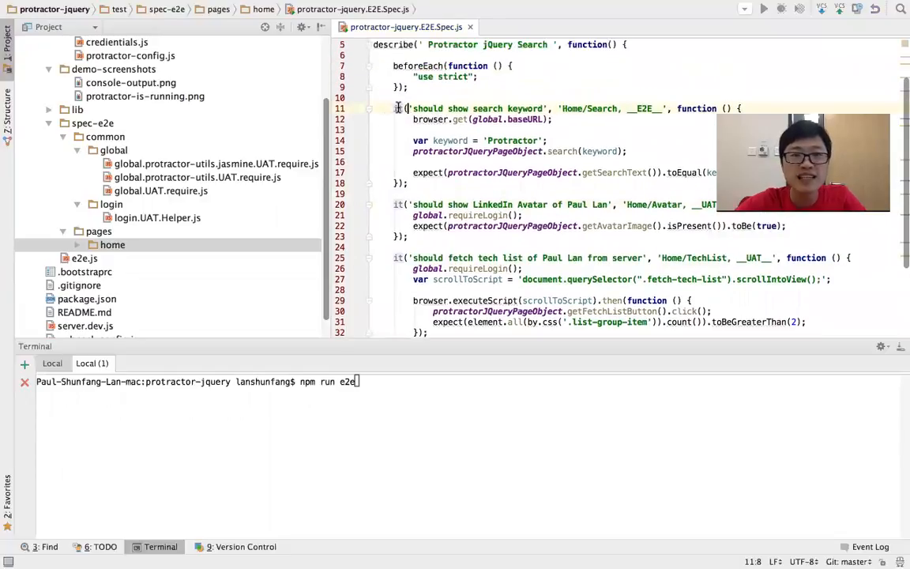
double_click(216, 164)
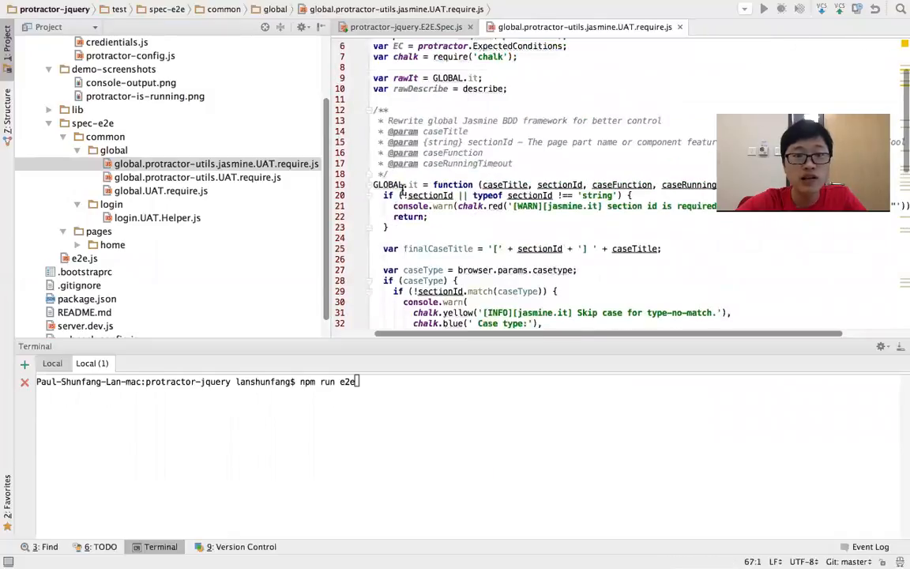
Scroll to the end of GLOBAL.it in the Jasmine UAT require file.
scroll("down", 3)
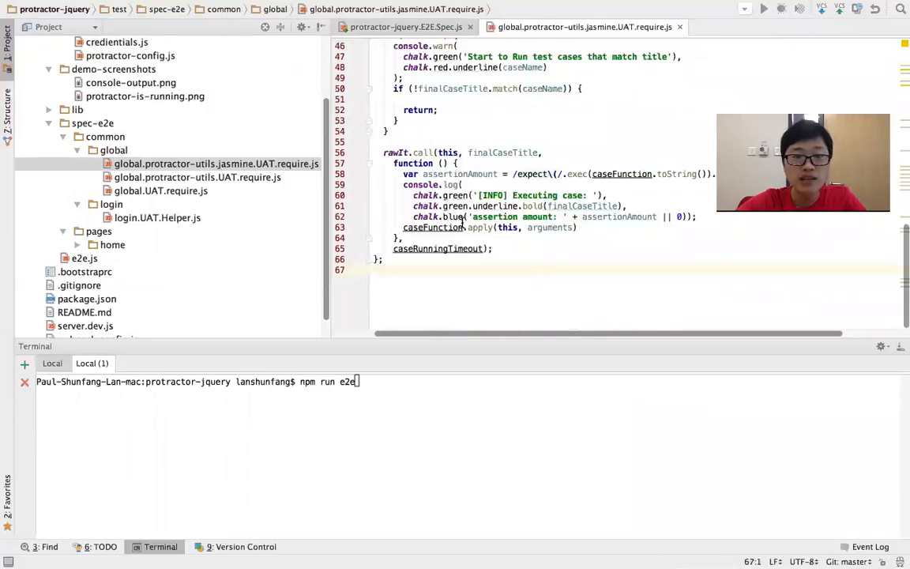
mouse_move(374, 426)
type(" \"\"")
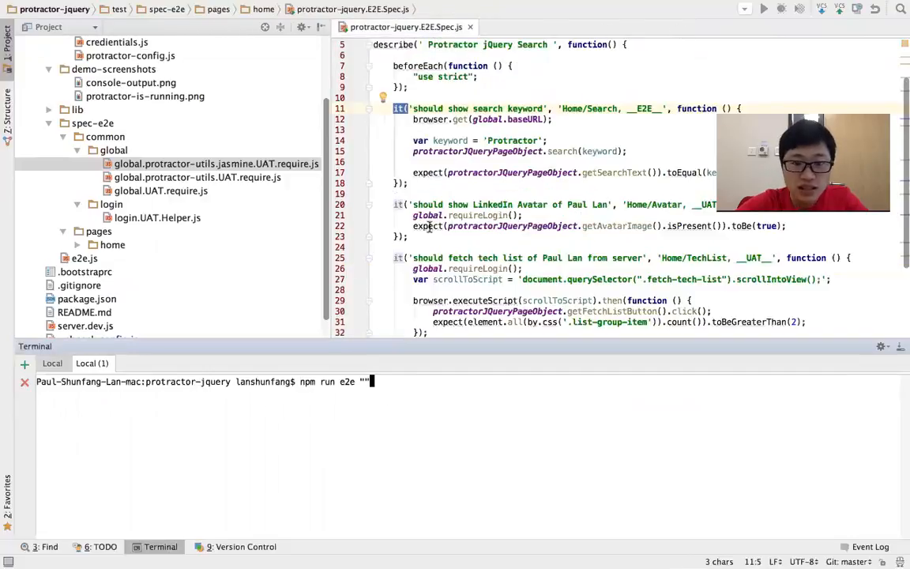
Copy 'fetch tech list' from the third test title and run npm run e2e "fetch tech list".
scroll("down", 3)
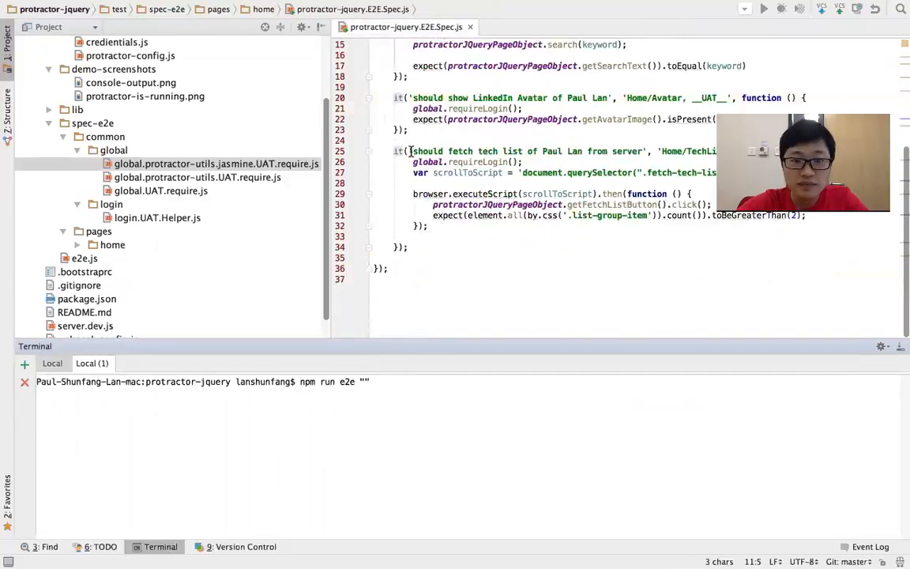
double_click(478, 151)
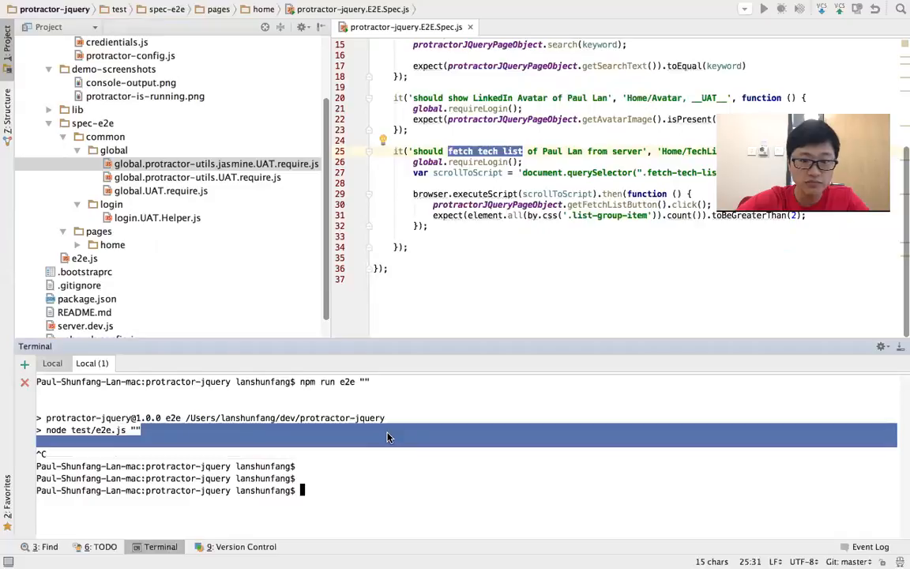
type("npm run e2e \"")
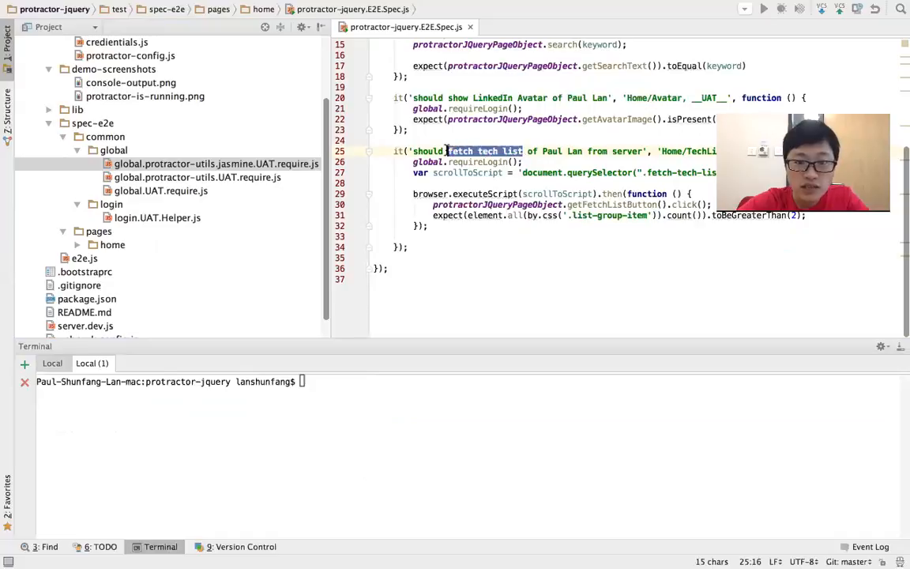
type("npm run e2e \"\"")
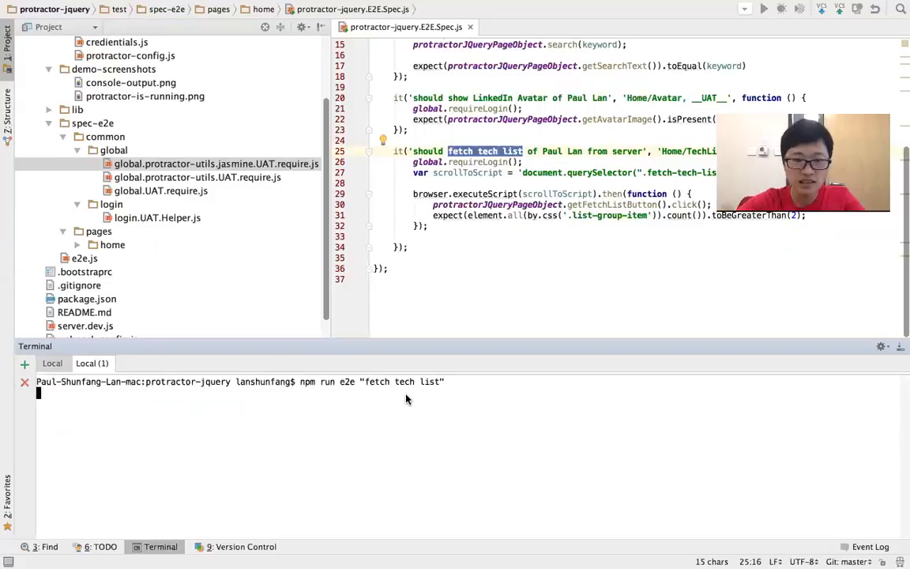
key("enter")
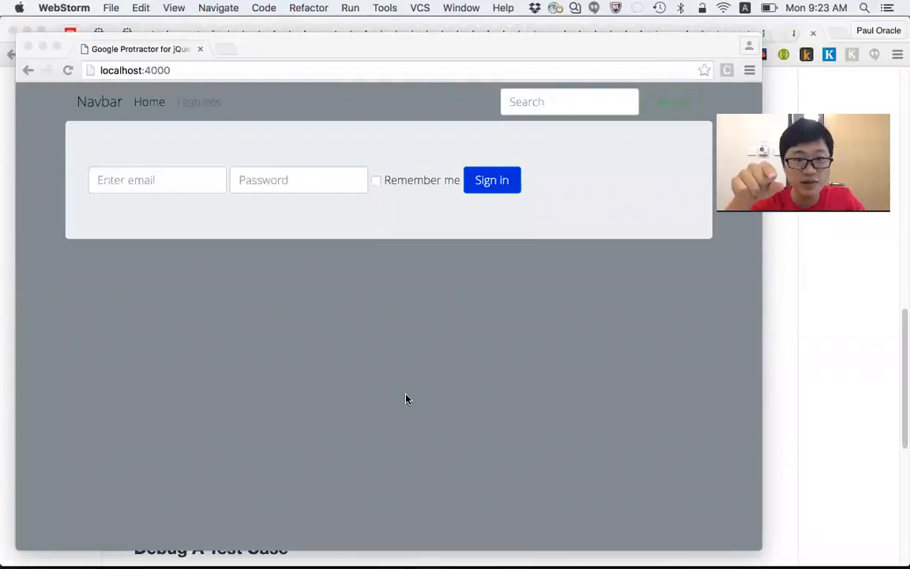
Watch the Protractor-launched Chrome load localhost:4000 and run the test.
scroll("down", 3)
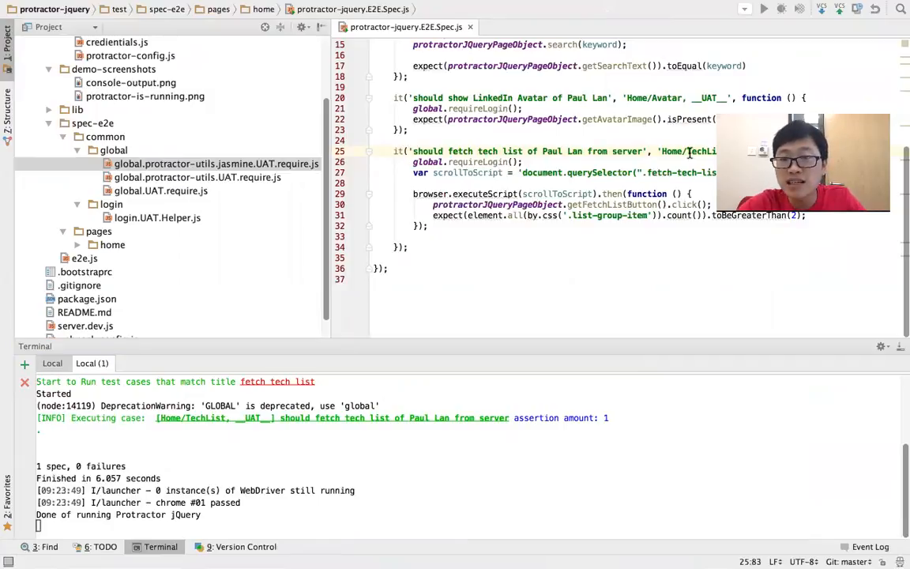
Check the 1 spec, 0 failures output, then highlight the Home/TechList and Home/Avatar section ids.
double_click(688, 151)
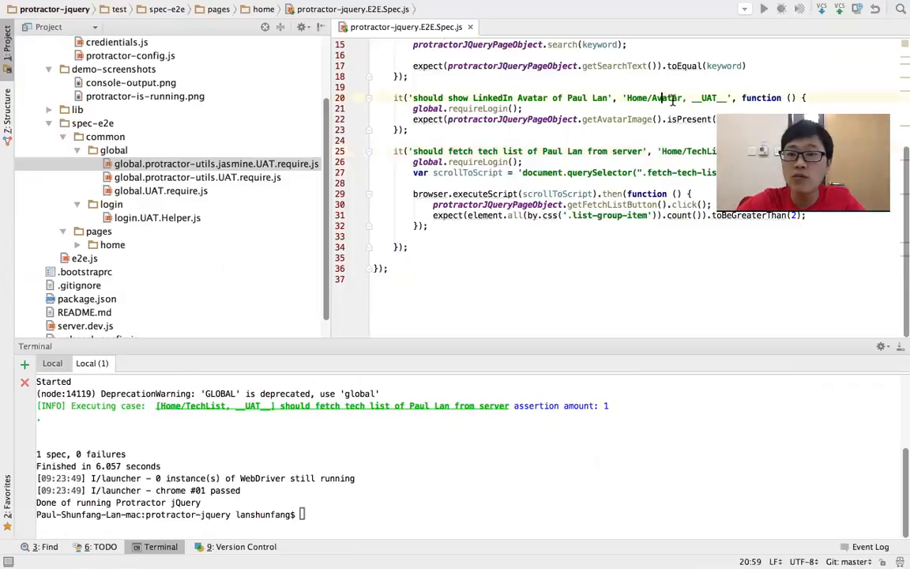
double_click(667, 97)
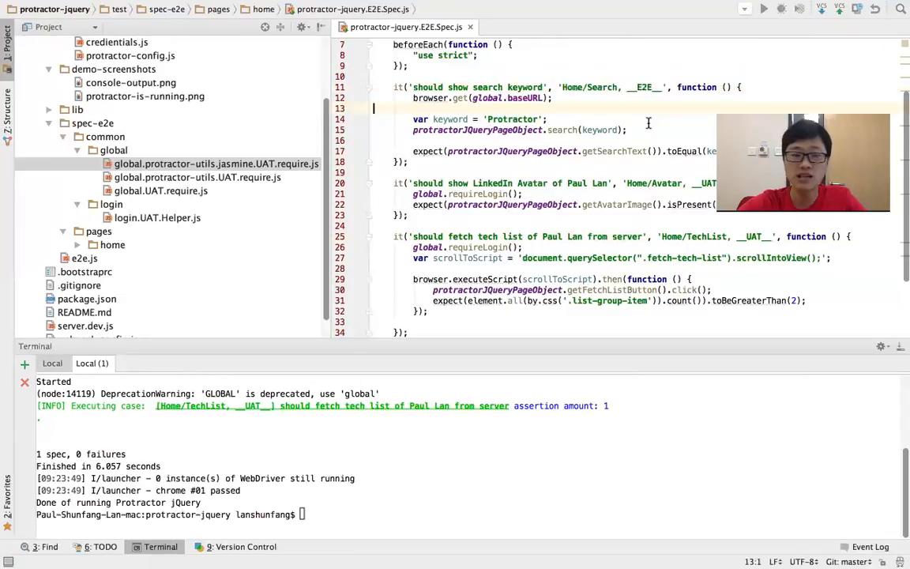
Change the terminal filter to "Home/Search", then try filtering by the __E2E__ tag.
type("npm run e2e \"fetch tech list\"")
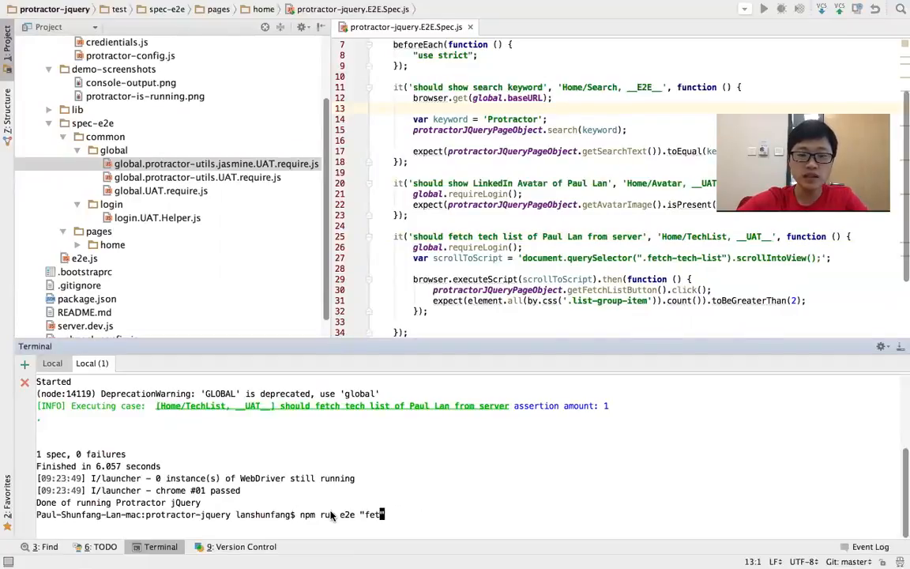
type("Home")
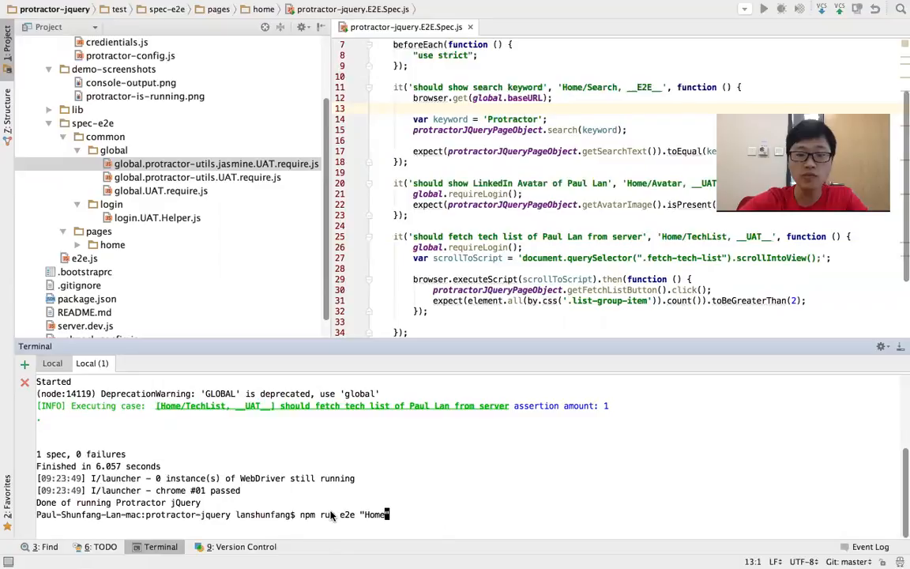
type("S")
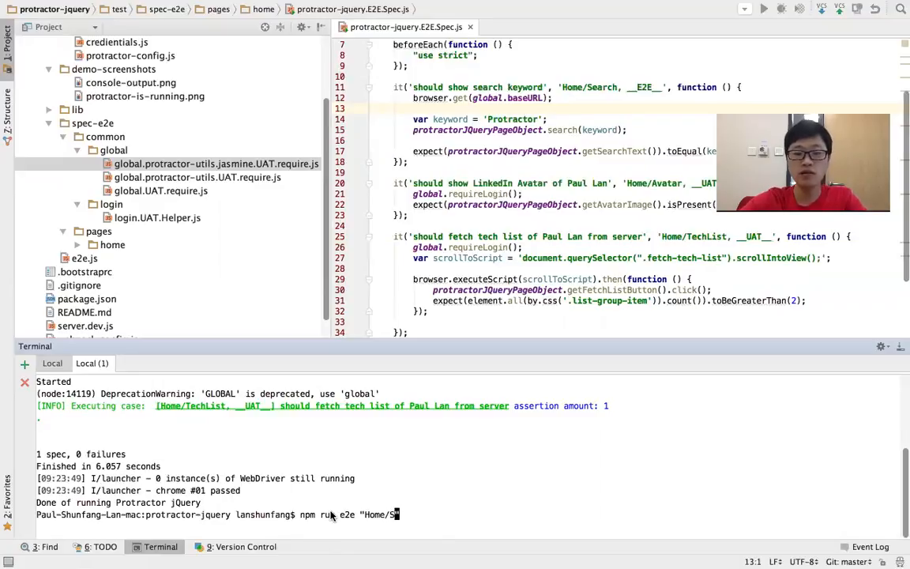
type("earch\"")
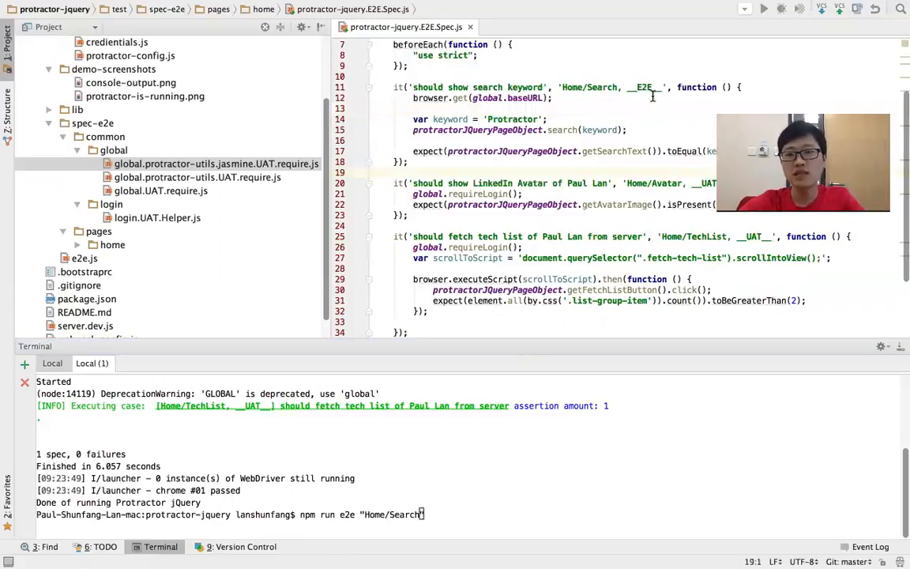
double_click(644, 87)
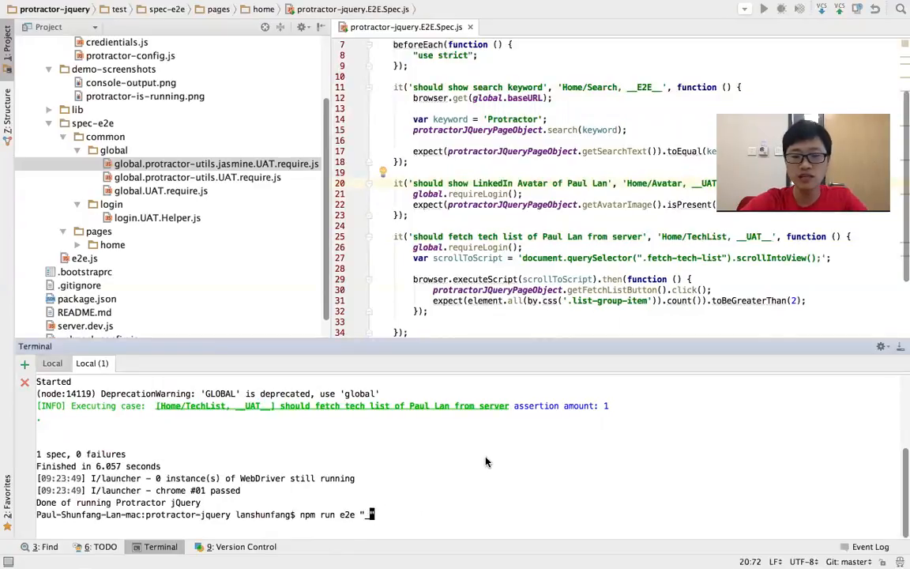
type("__")
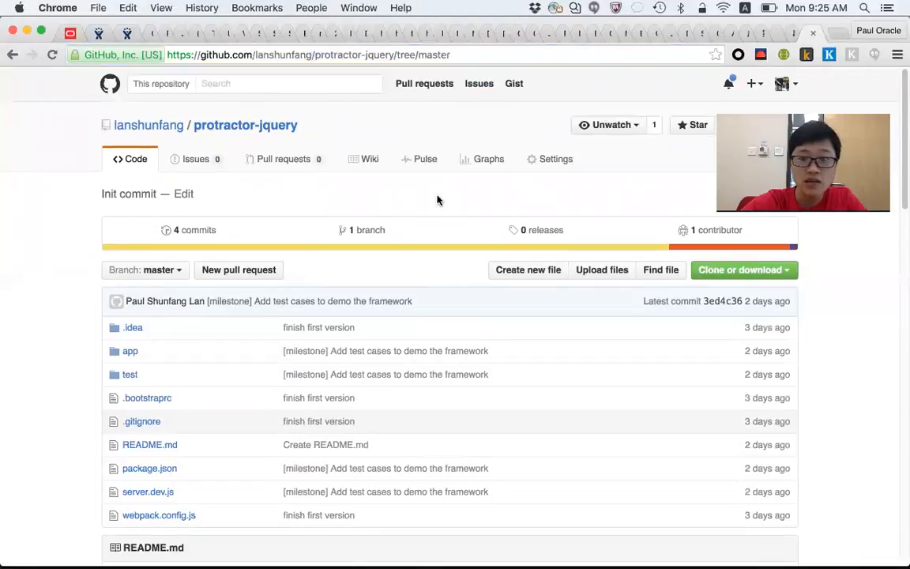
Scroll through the protractor-jquery README's install and run instructions.
scroll("down", 3)
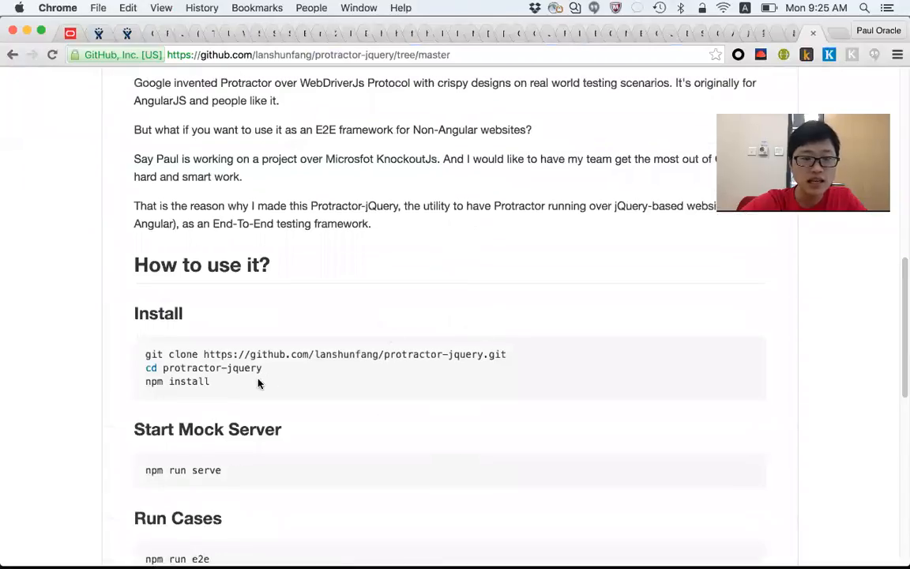
scroll("down", 3)
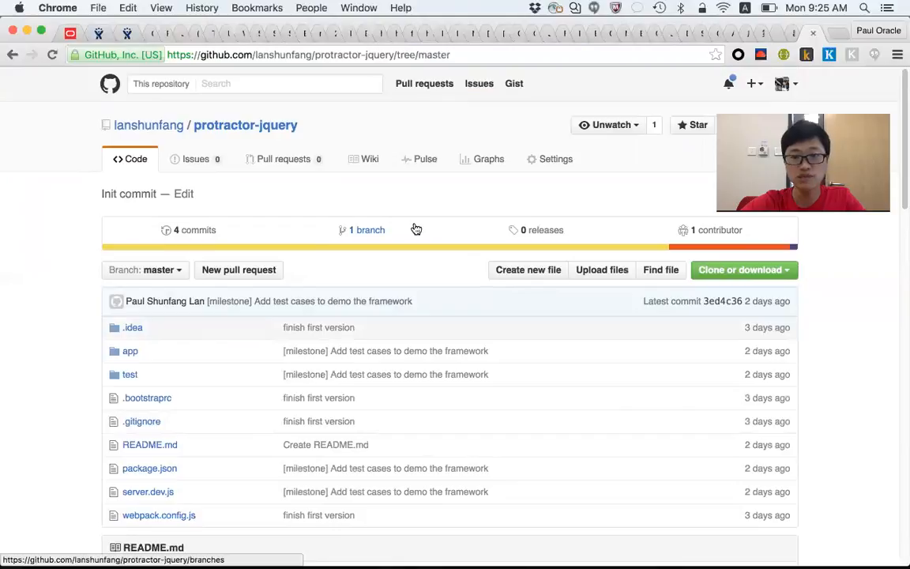
mouse_move(462, 275)
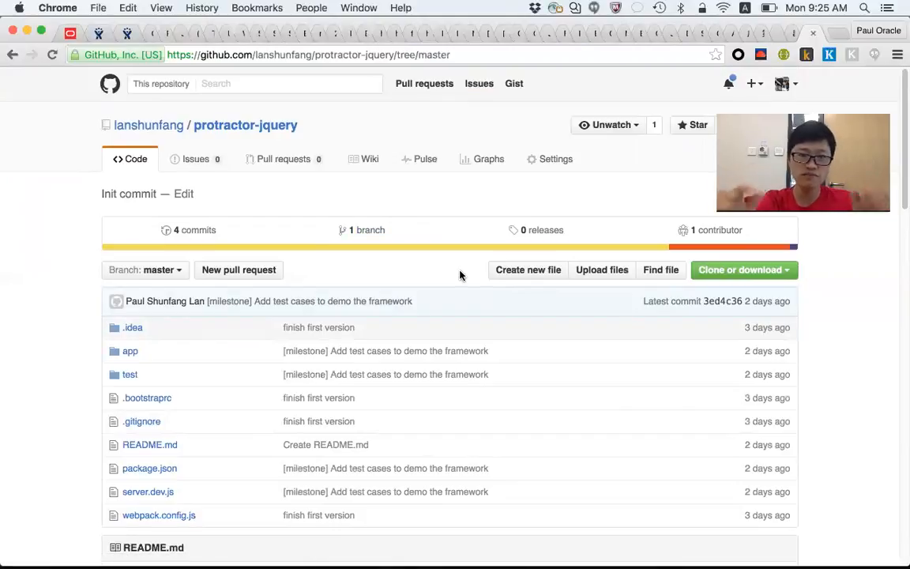